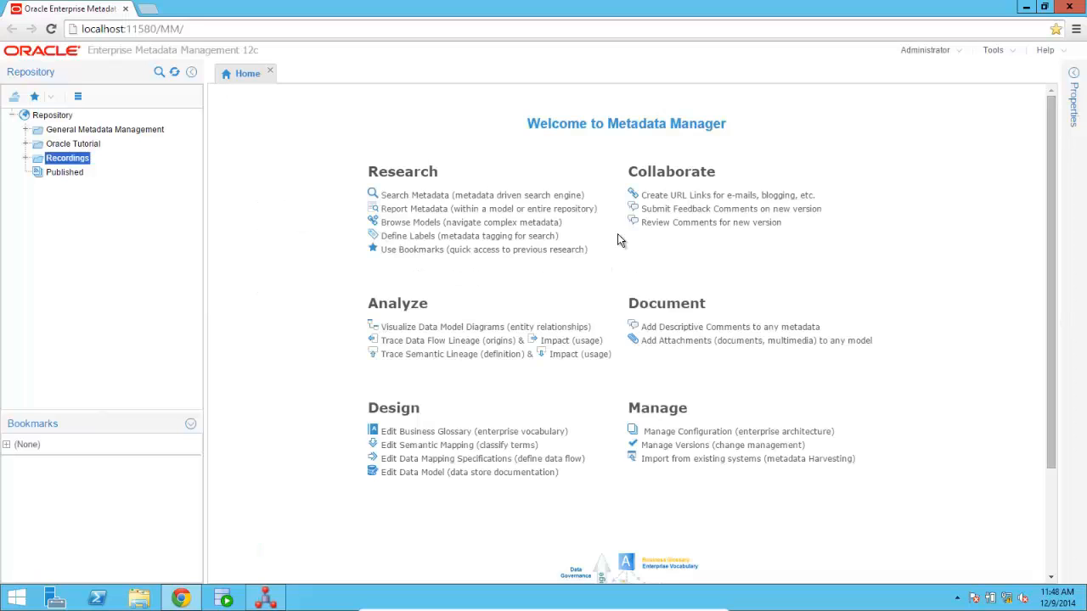
pyautogui.moveTo(309, 140)
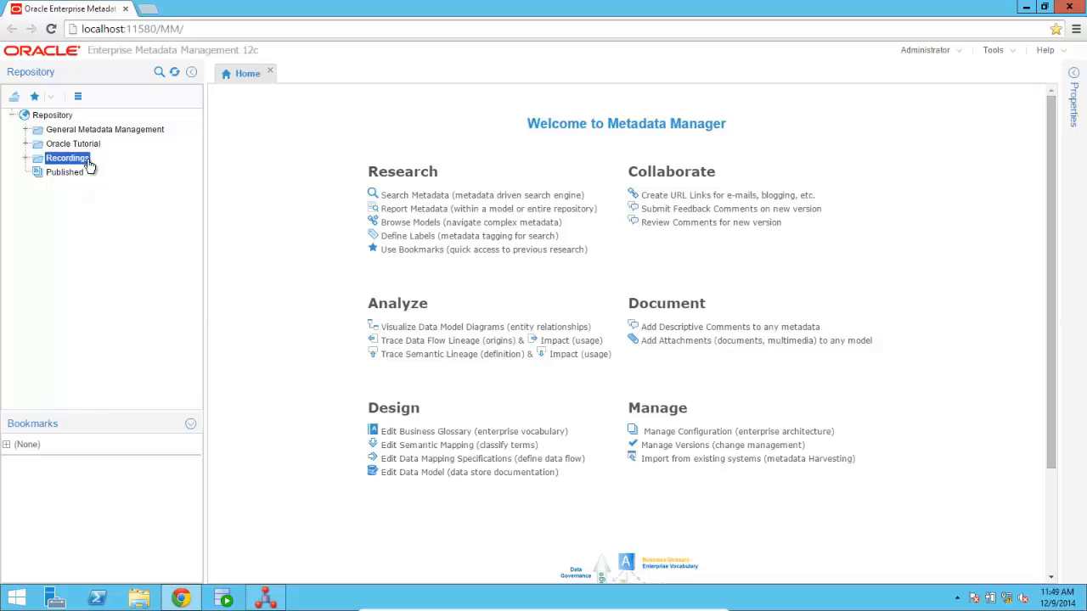
# Create a new model in the Recordings folder named 'Load data into DW'
pyautogui.rightClick(68, 158)
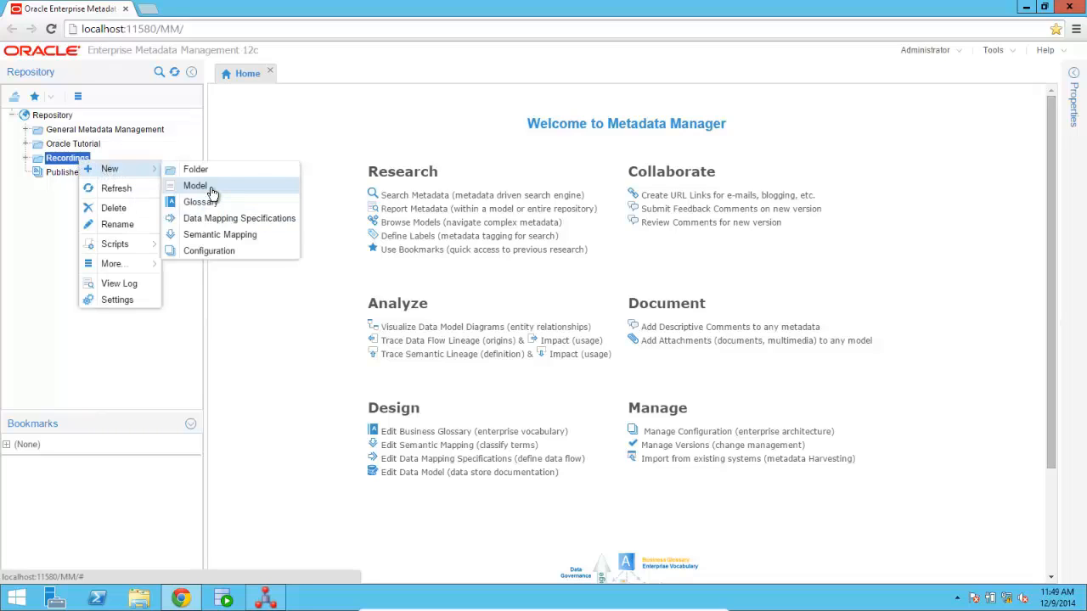
pyautogui.click(194, 185)
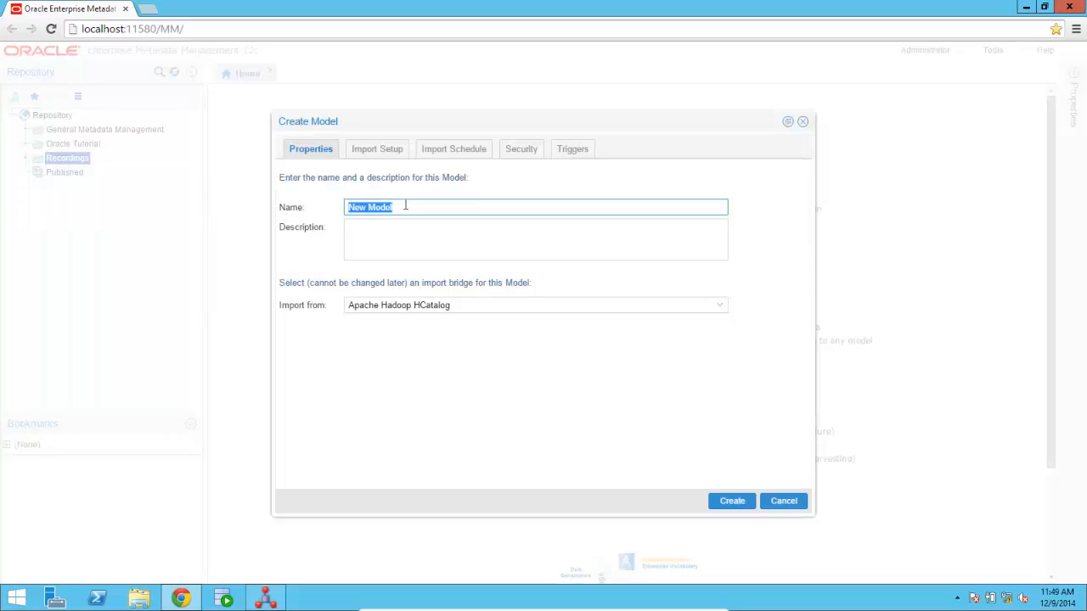
pyautogui.write('Load data into DW')
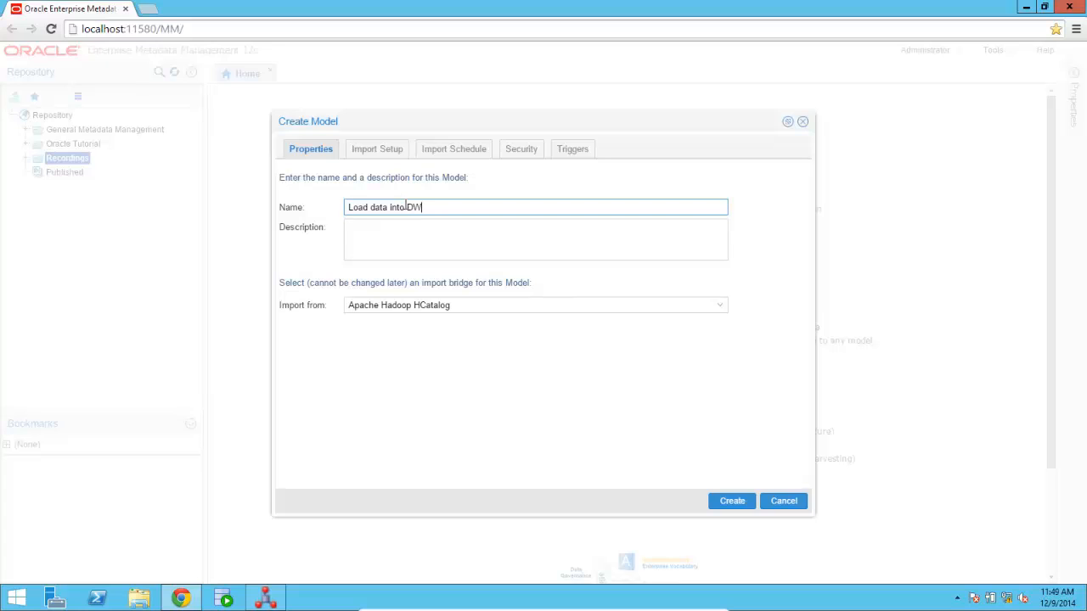
pyautogui.moveTo(727, 313)
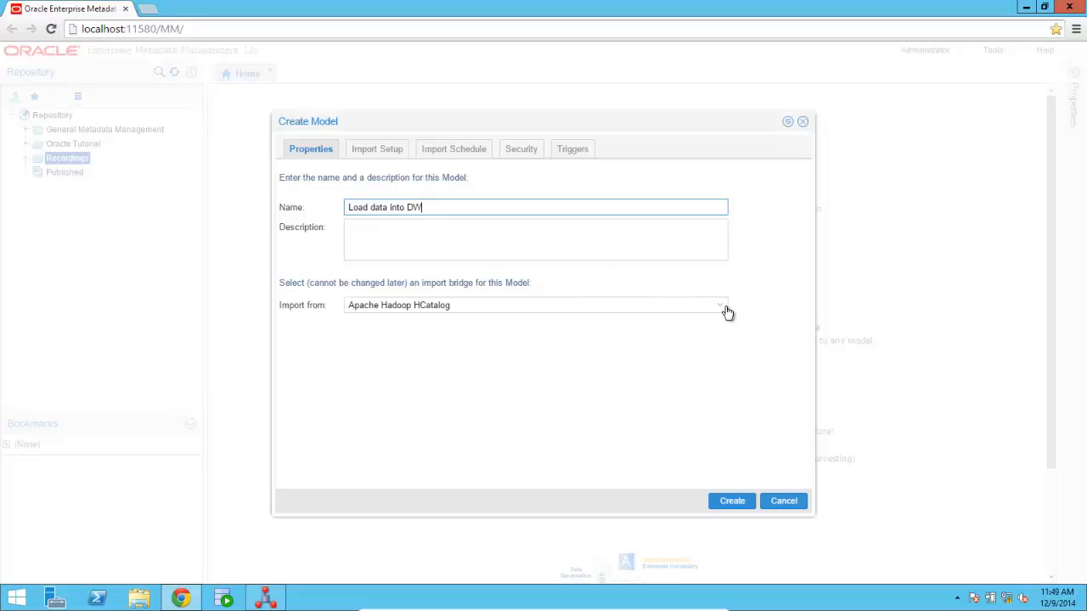
# Choose Oracle Data Integrator (ODI) as the import bridge from the bridge list
pyautogui.click(721, 306)
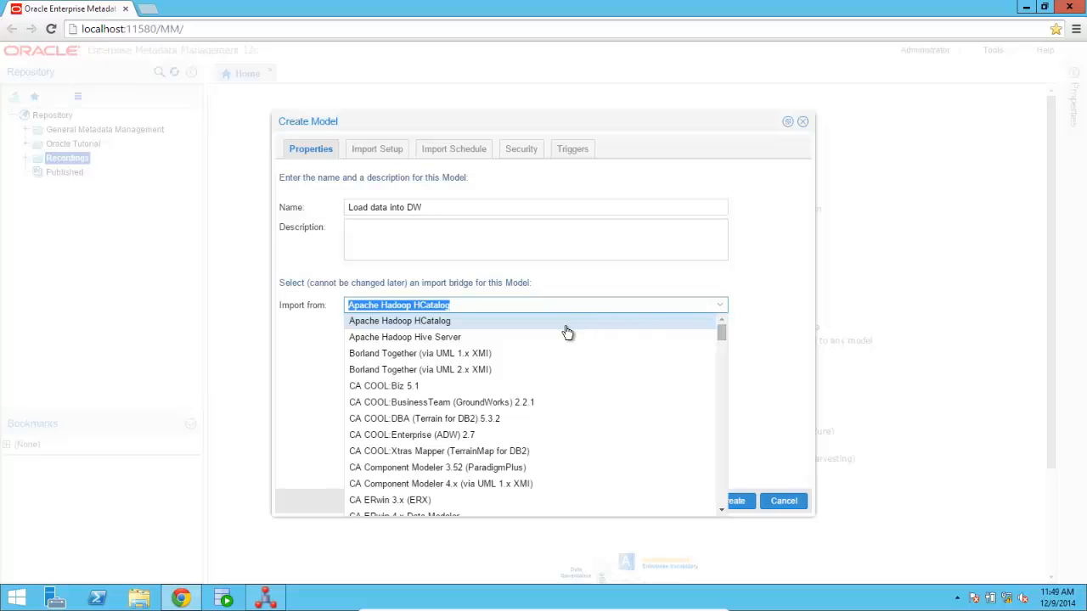
pyautogui.moveTo(553, 353)
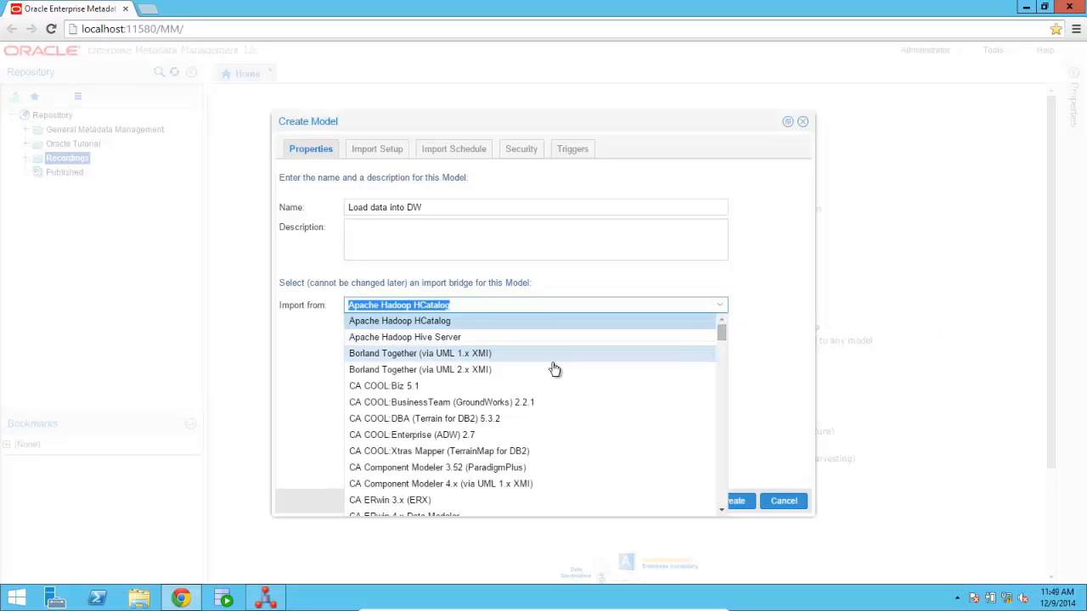
pyautogui.scroll(-3)
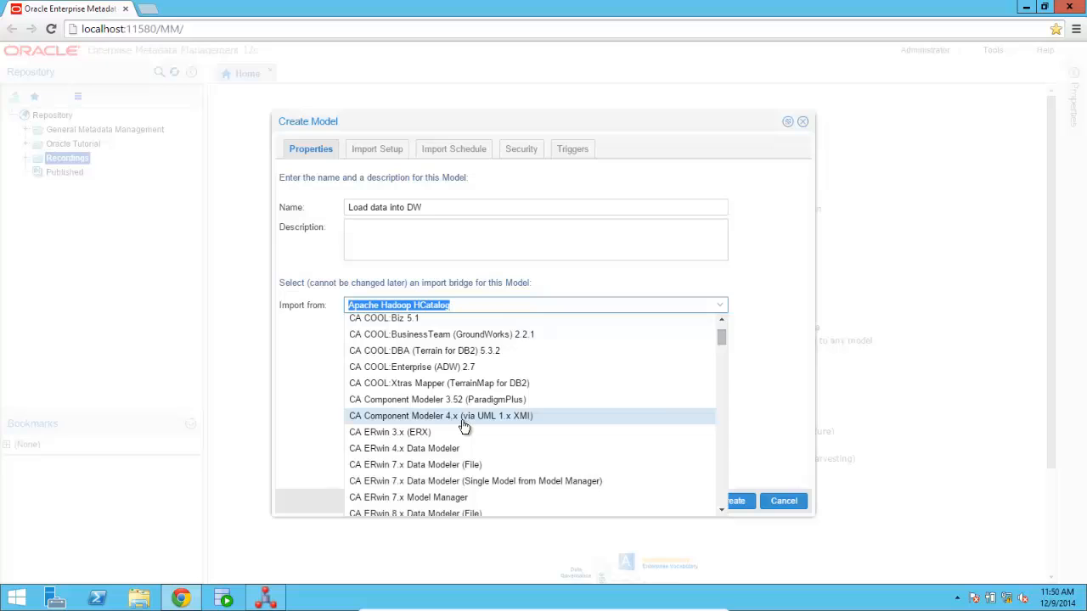
pyautogui.scroll(-3)
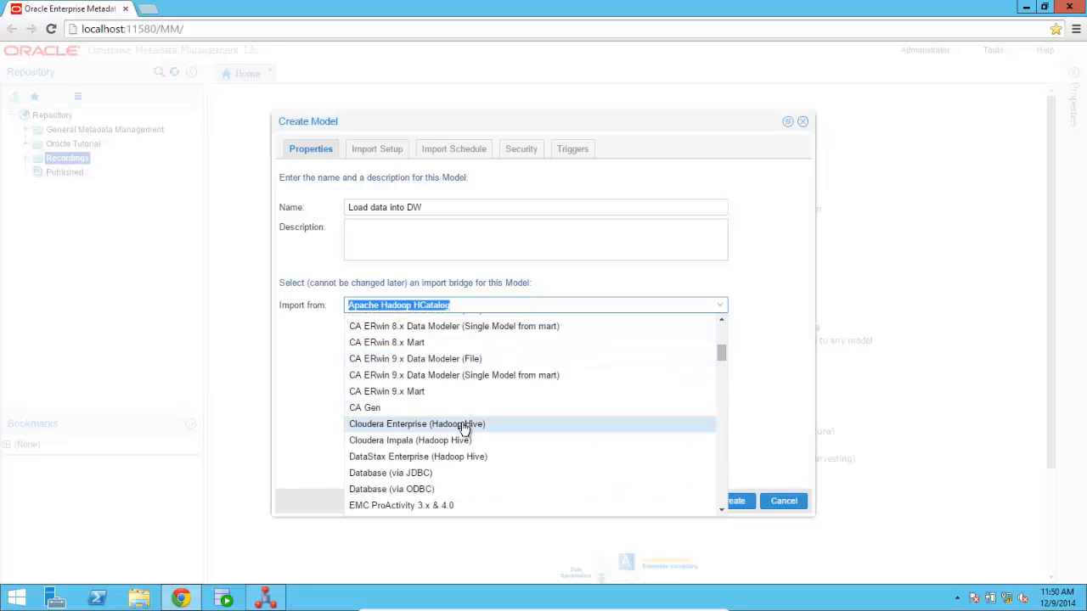
pyautogui.scroll(-3)
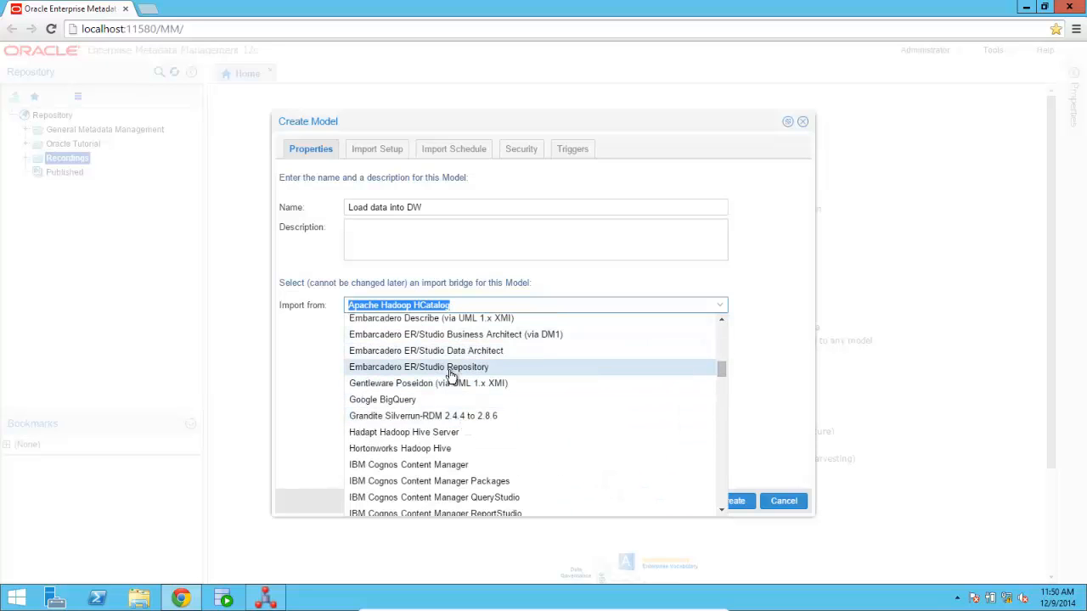
pyautogui.scroll(-3)
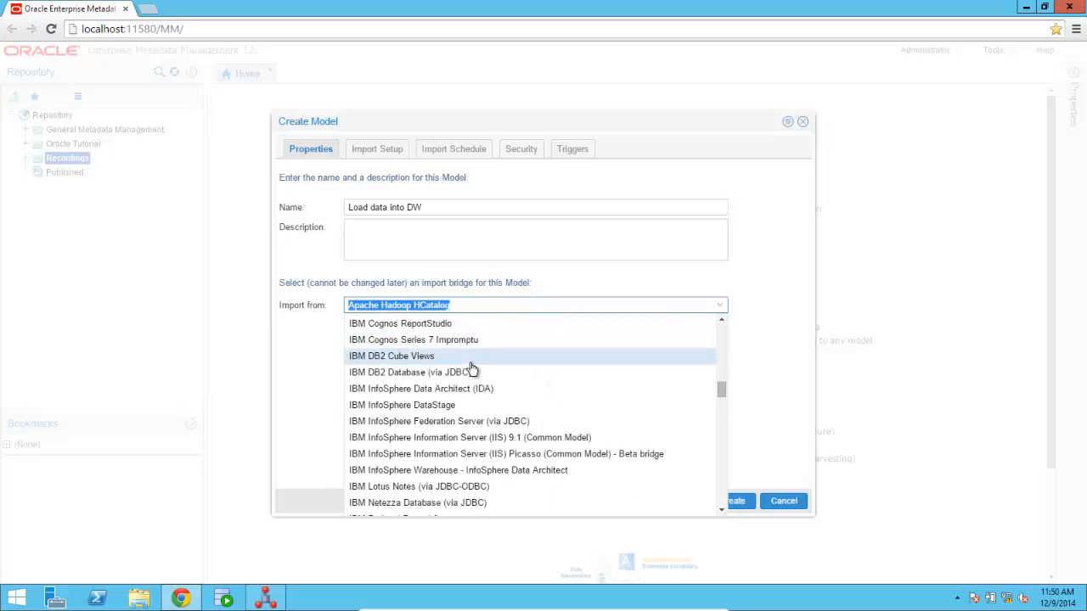
pyautogui.scroll(-3)
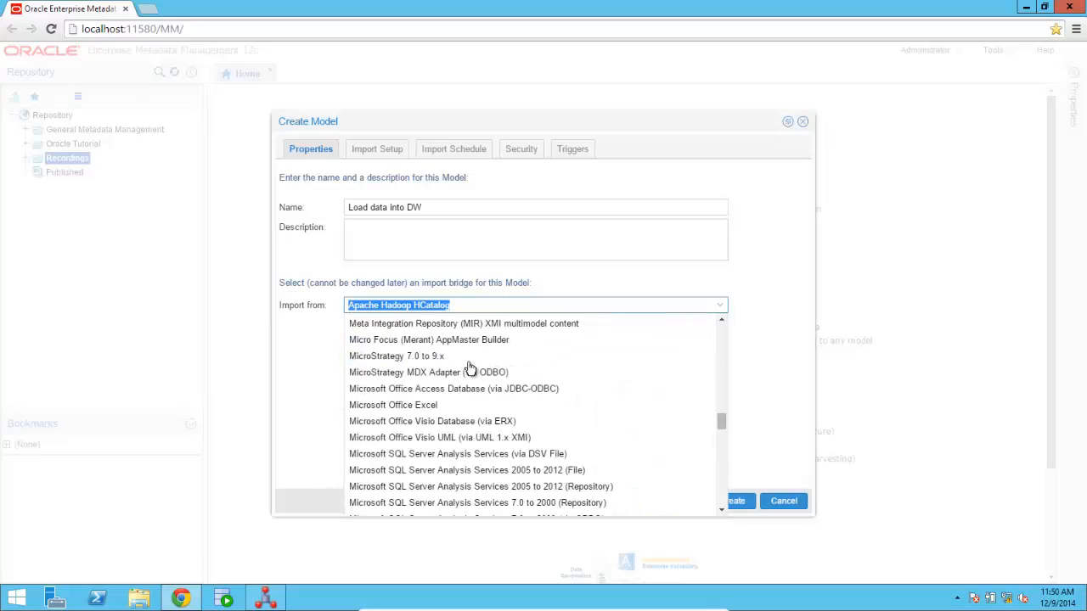
pyautogui.scroll(-3)
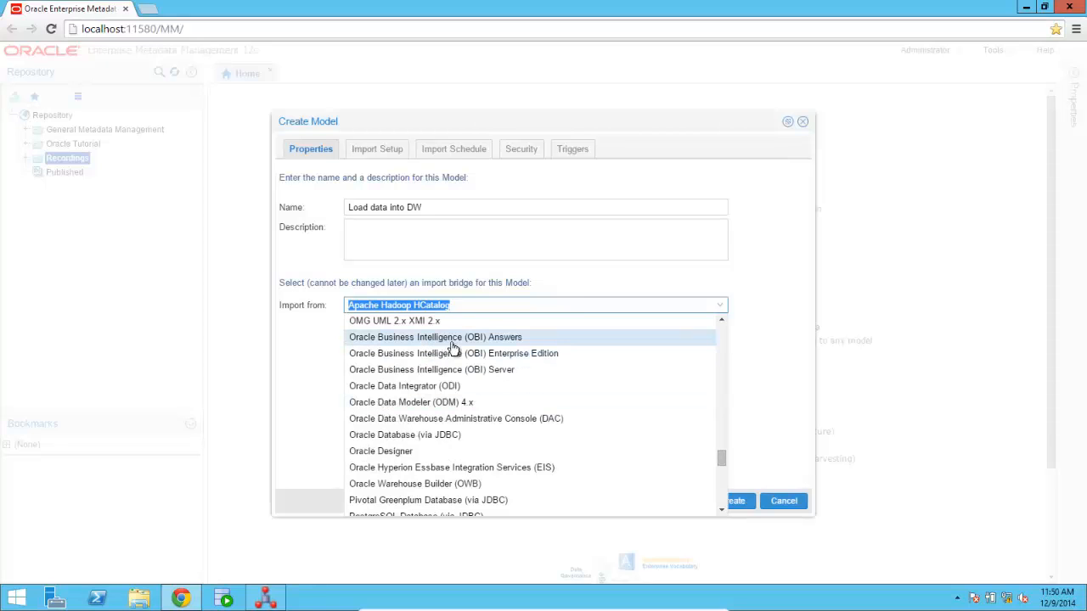
pyautogui.moveTo(440, 360)
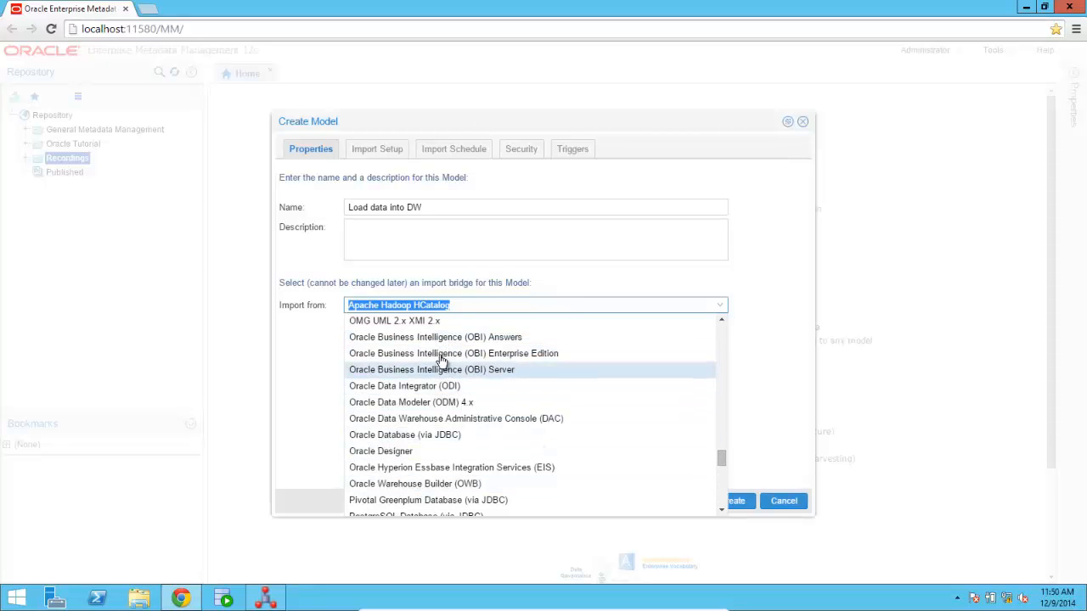
pyautogui.moveTo(383, 393)
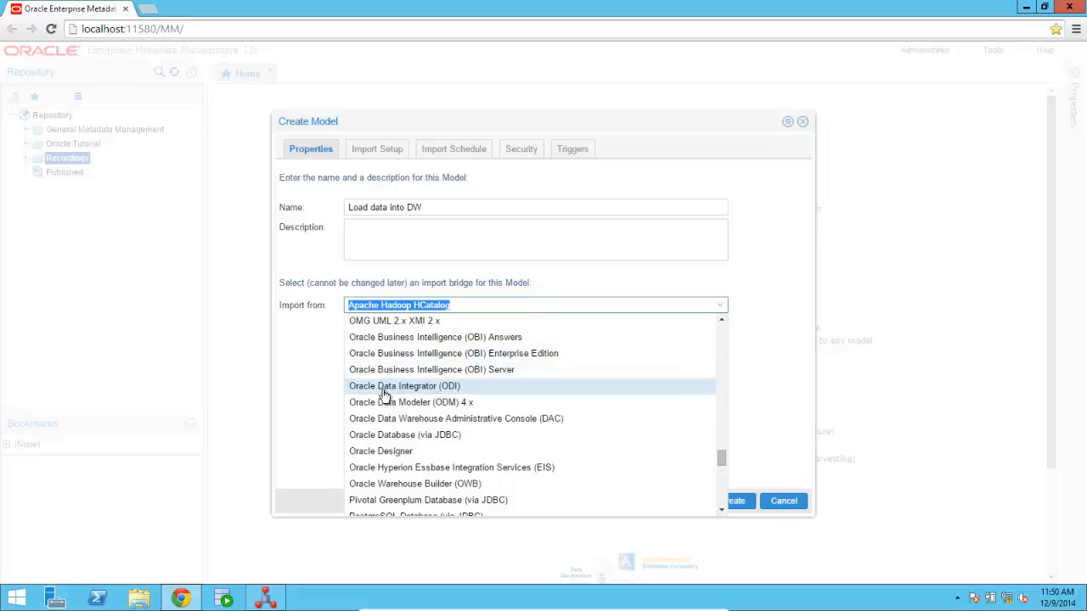
pyautogui.moveTo(467, 394)
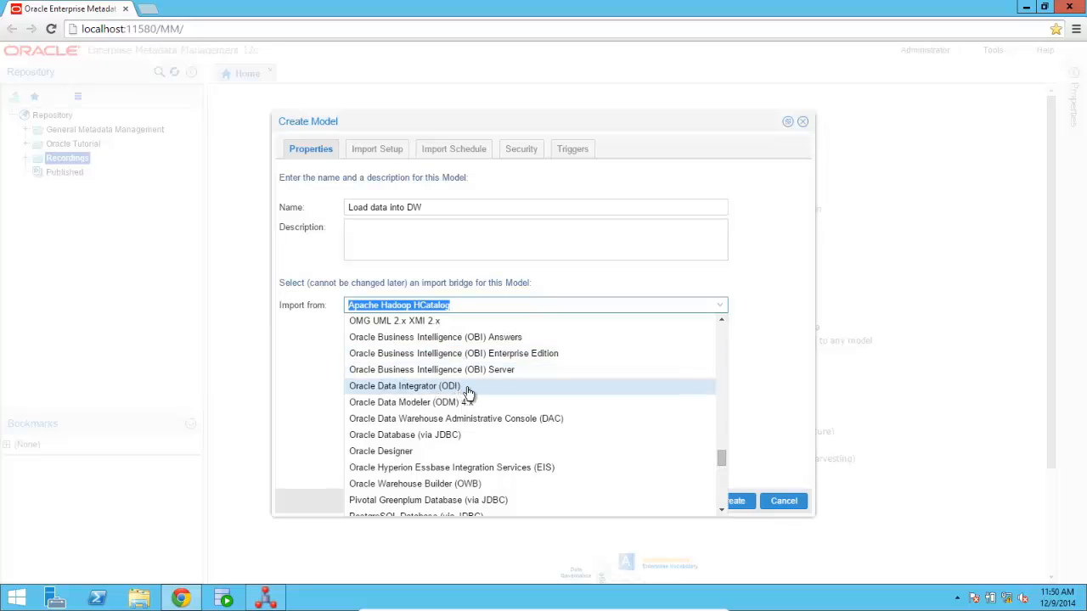
pyautogui.click(405, 385)
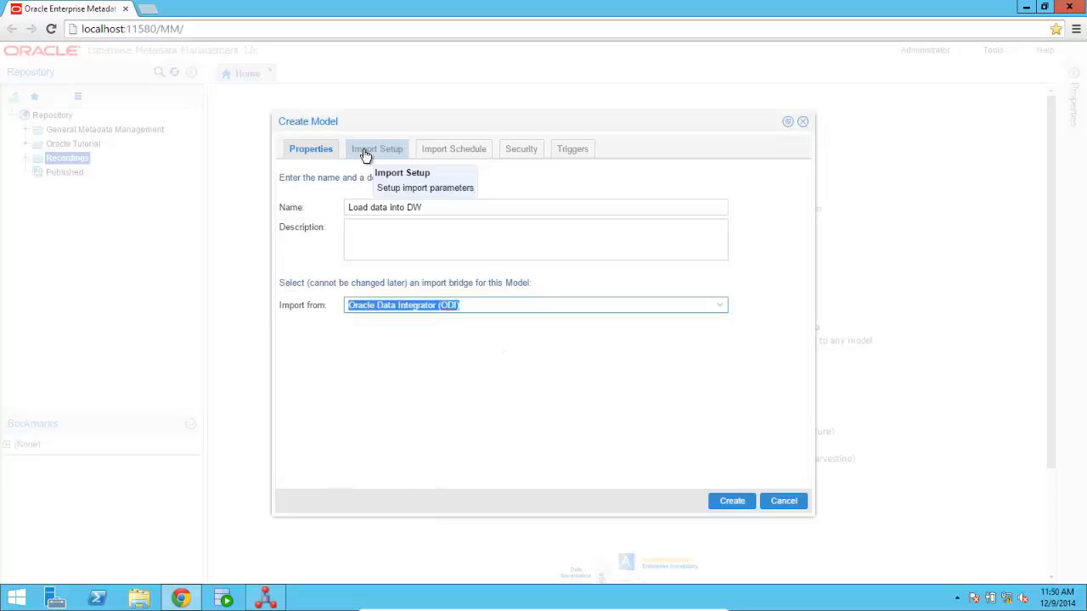
pyautogui.click(377, 149)
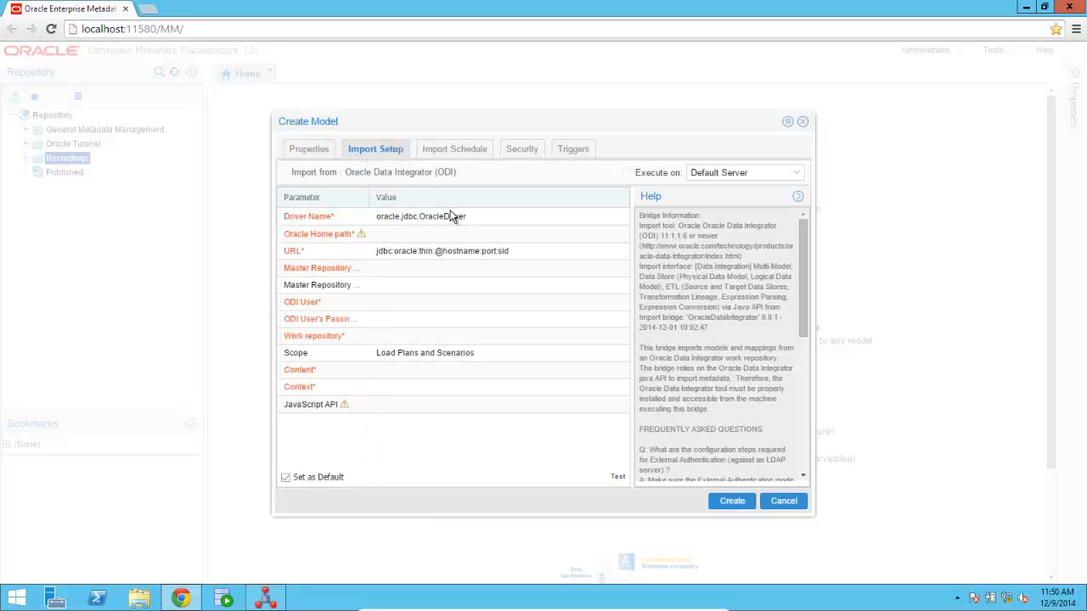
pyautogui.click(467, 234)
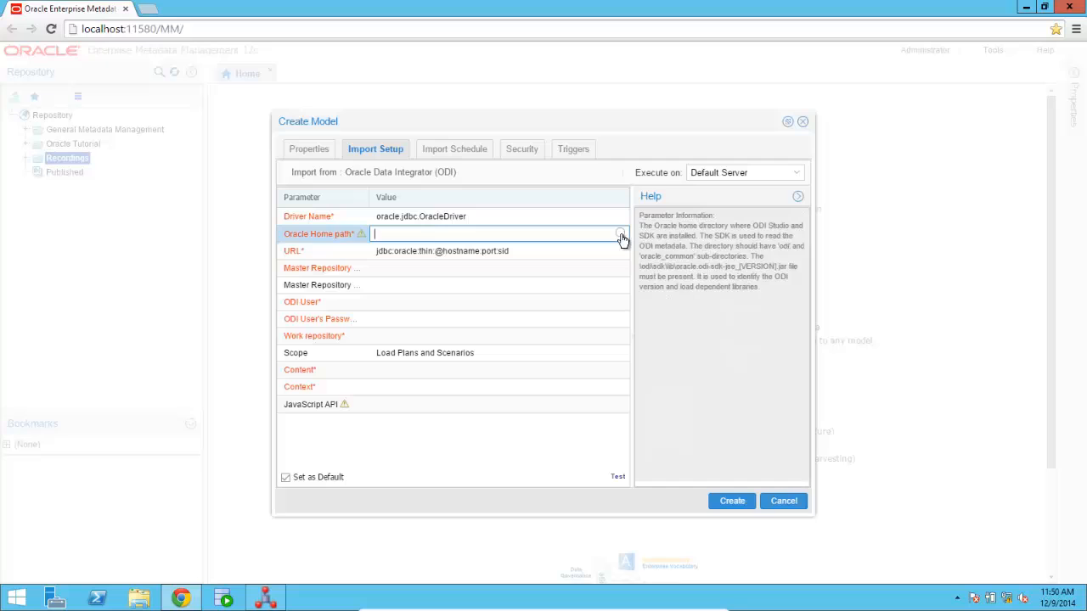
pyautogui.click(622, 234)
pyautogui.write('local')
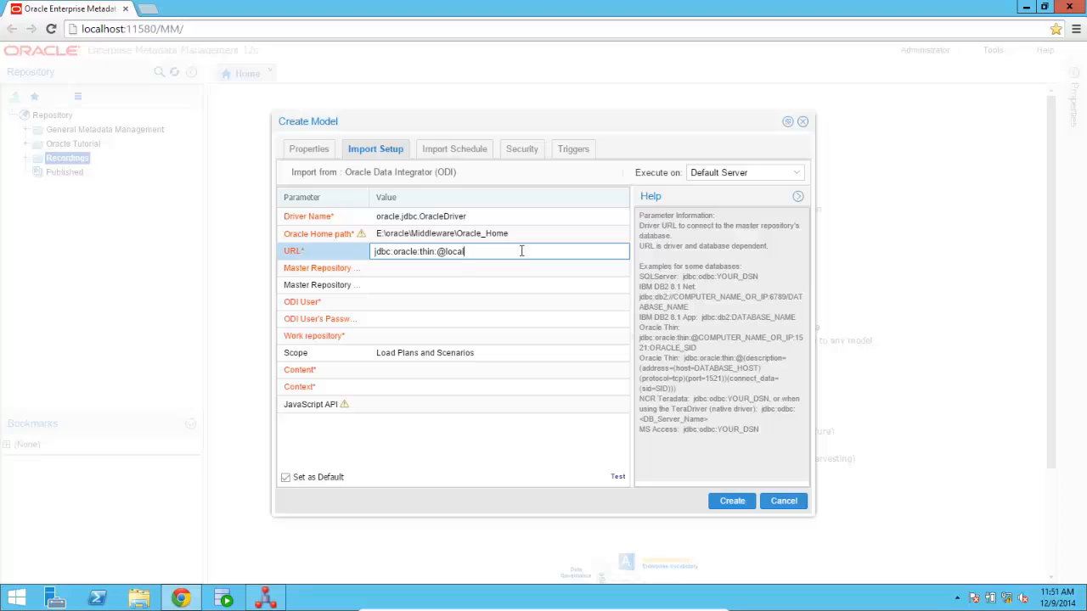
pyautogui.write('host:')
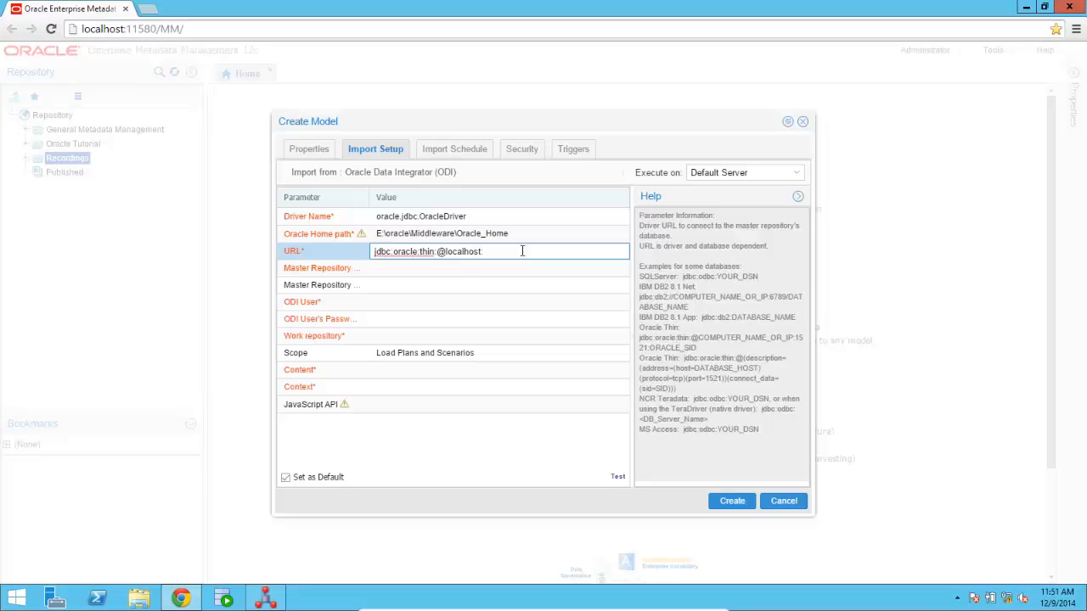
pyautogui.write('1521:o')
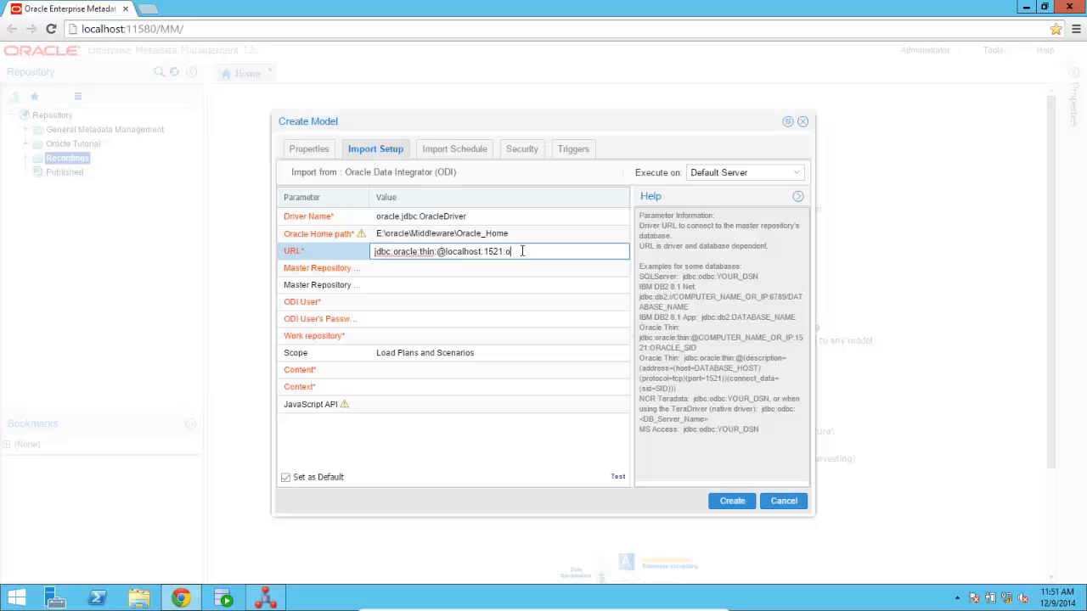
pyautogui.write('rcl')
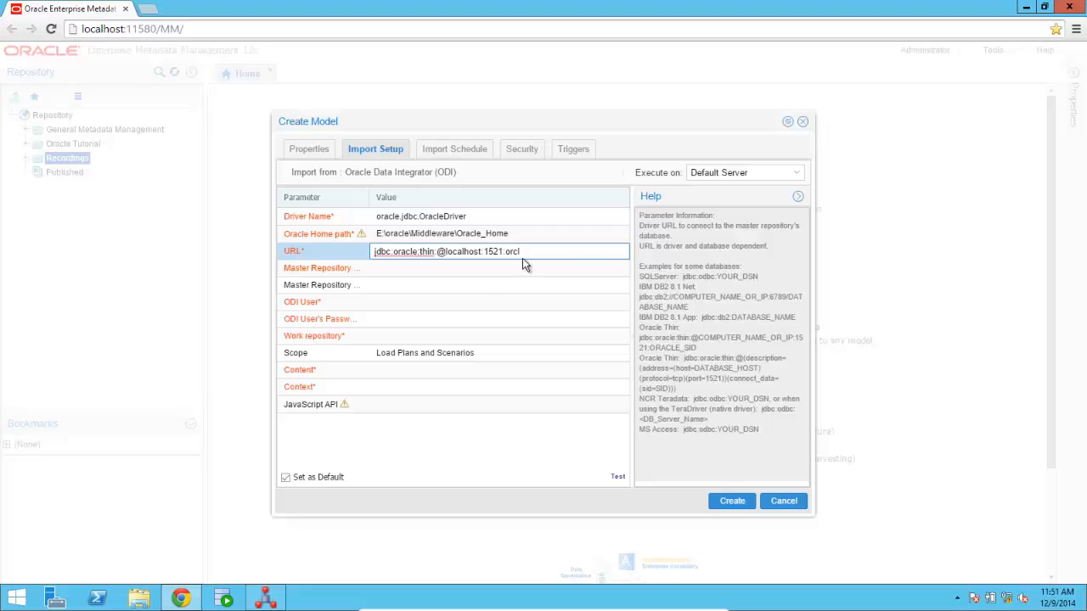
# Enter the master repository user DEV_REPO, its password, and ODI user SUPERVISOR
pyautogui.click(499, 268)
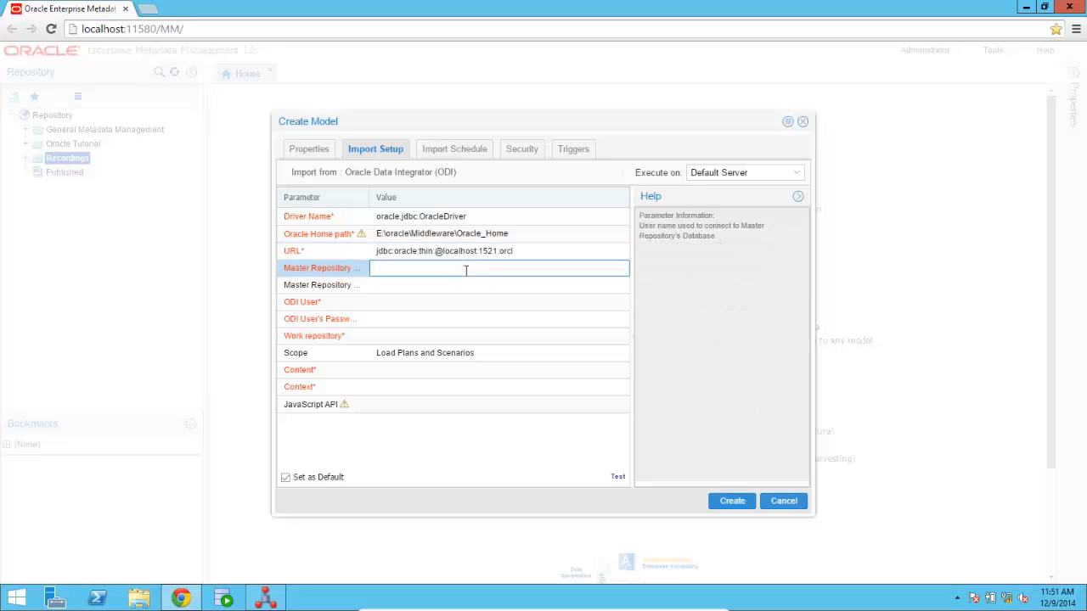
pyautogui.write('DEV!@')
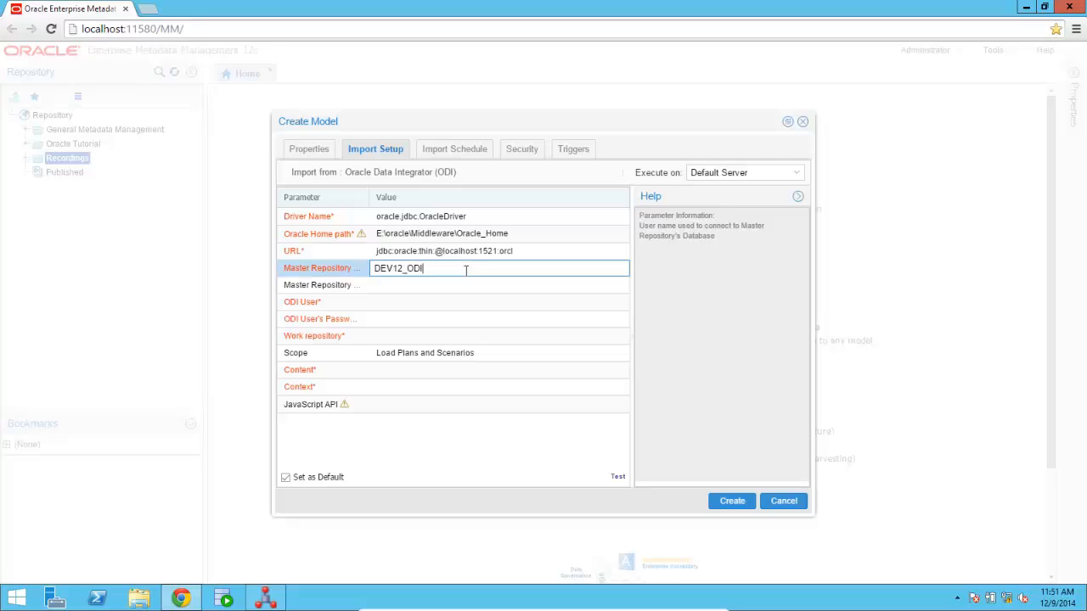
pyautogui.write('_REPO')
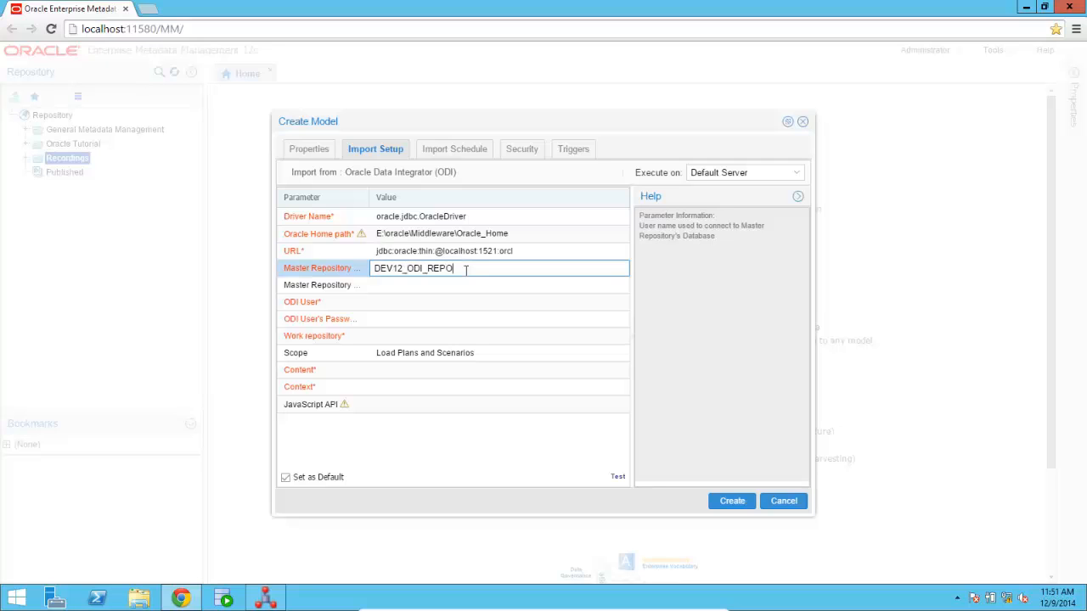
pyautogui.click(500, 302)
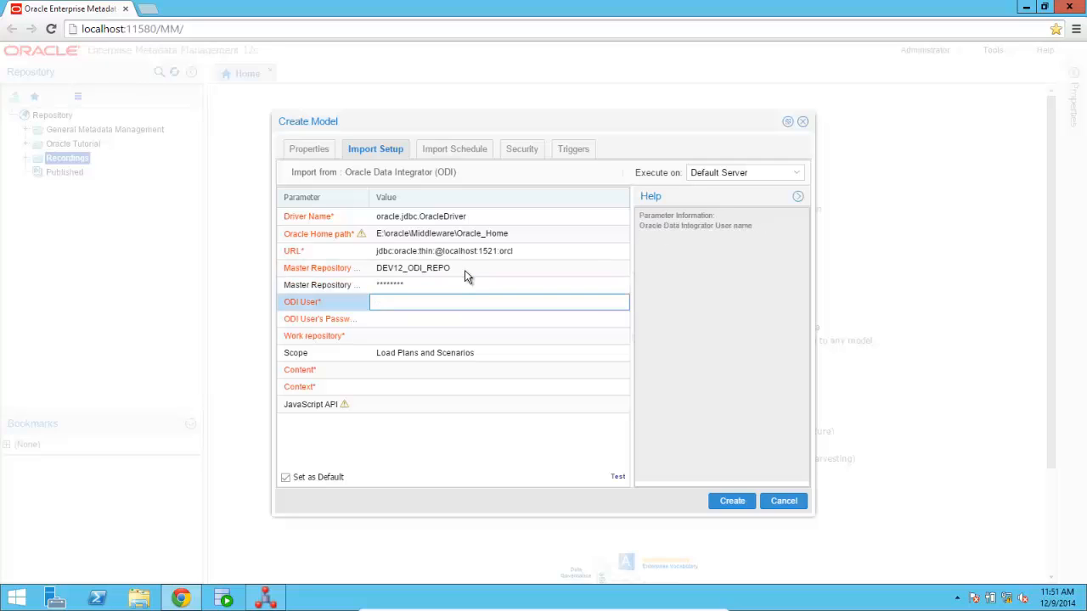
pyautogui.write('SUPERVISOR')
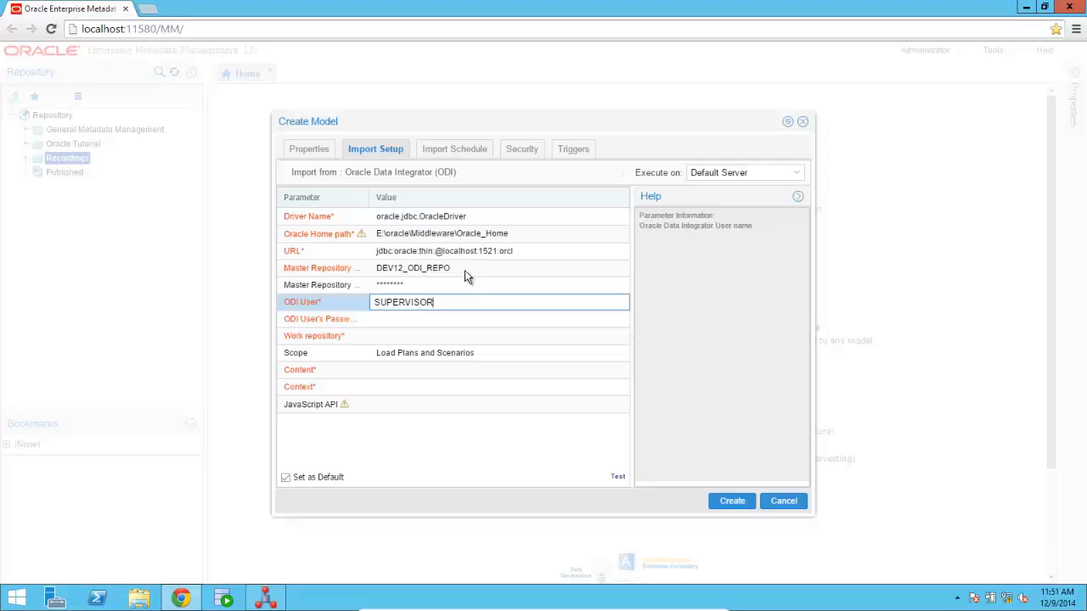
# Enter the ODI password, work repository WORKREP, and set the scope to Projects
pyautogui.click(499, 320)
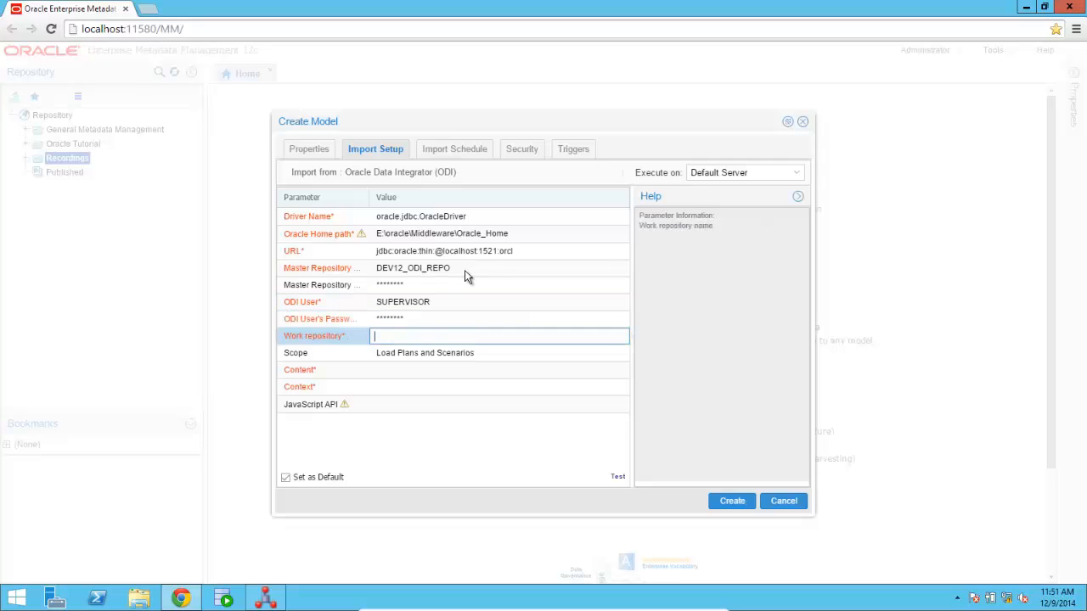
pyautogui.write('W')
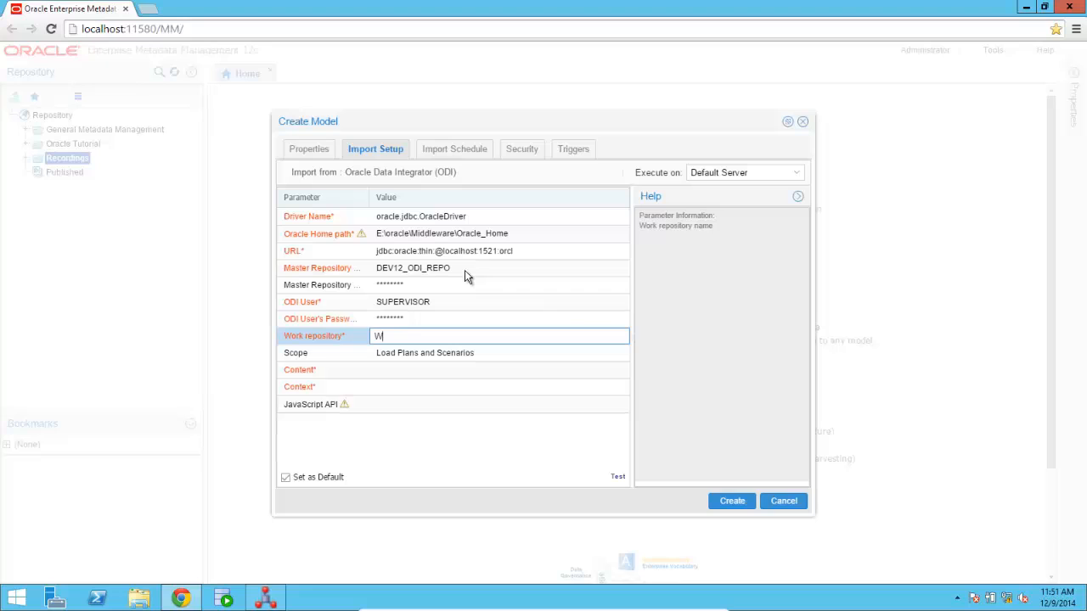
pyautogui.write('ORKREP')
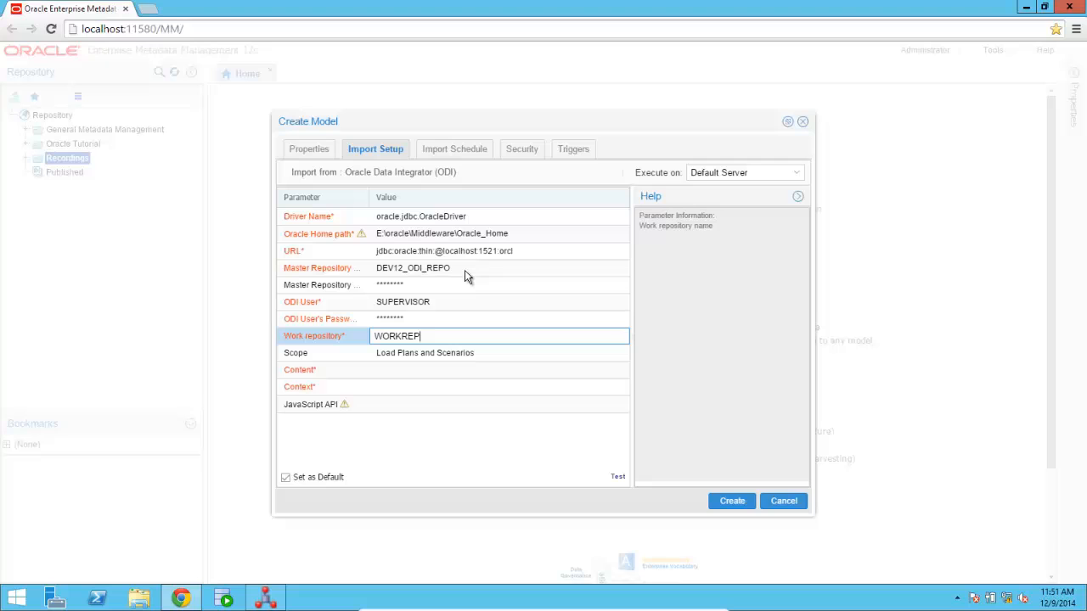
pyautogui.moveTo(496, 358)
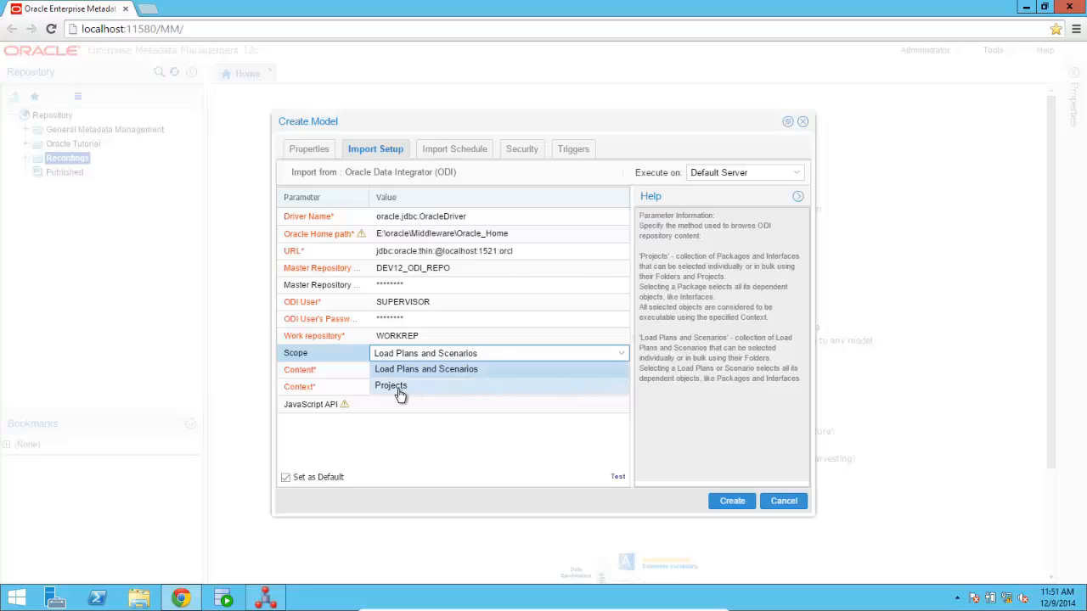
pyautogui.click(391, 386)
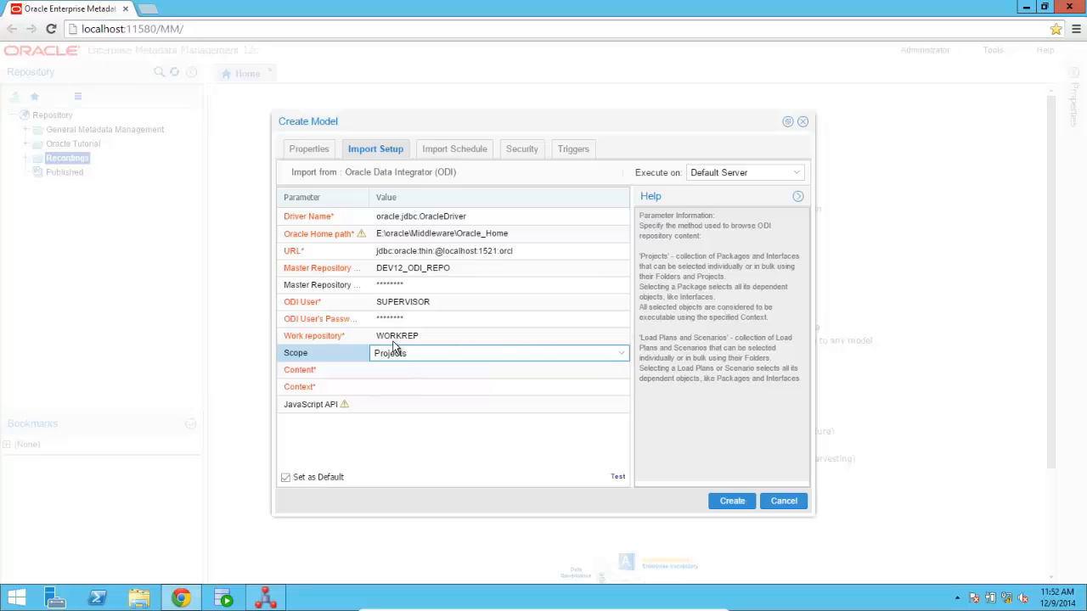
pyautogui.moveTo(394, 381)
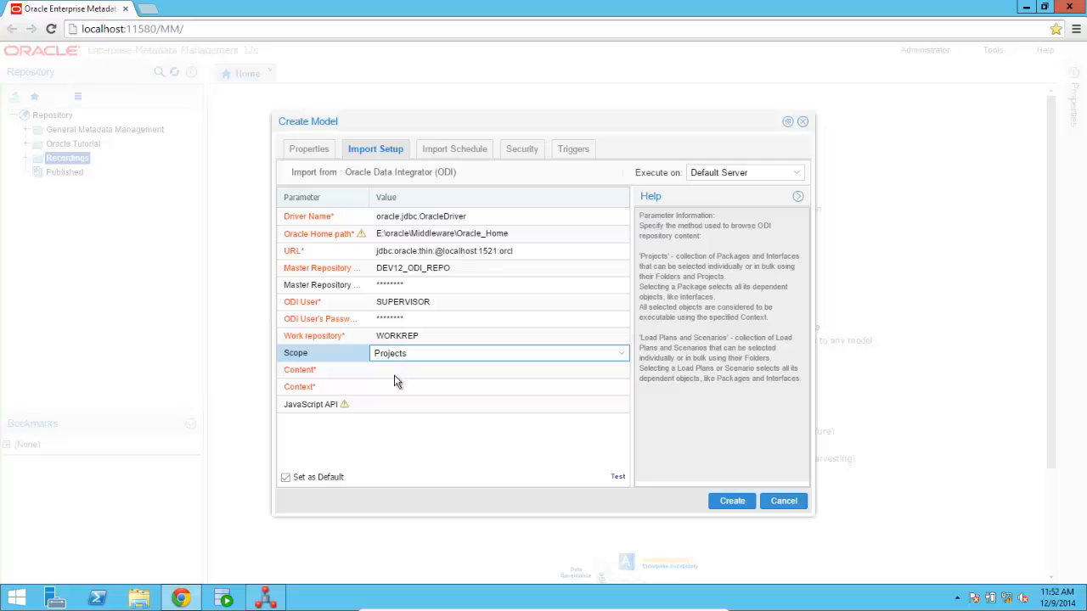
# Browse the repository and select the LineageDemo project as the import content
pyautogui.click(496, 370)
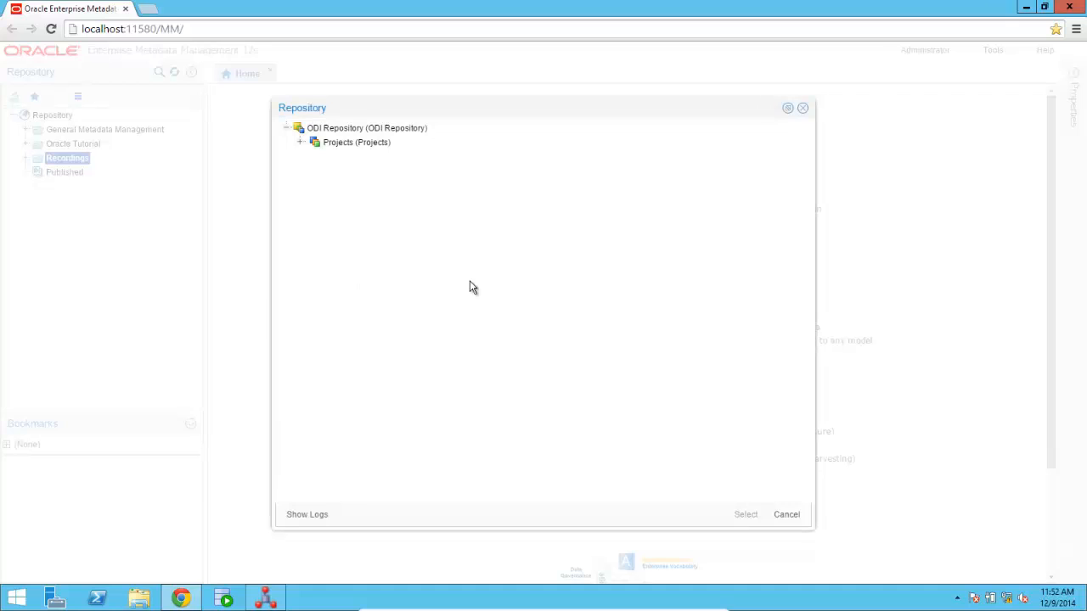
pyautogui.click(299, 143)
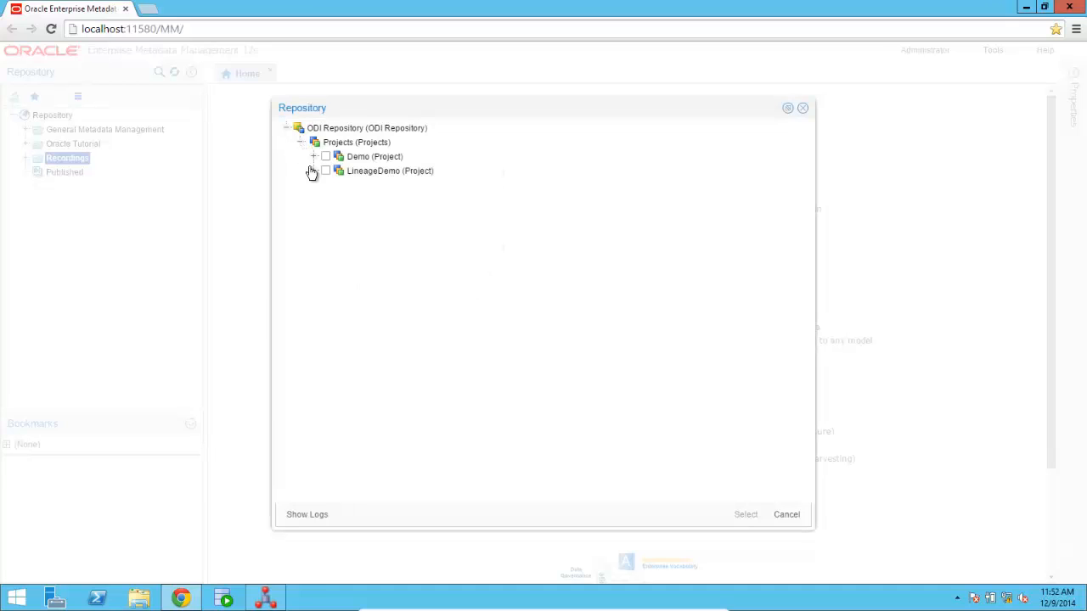
pyautogui.click(312, 170)
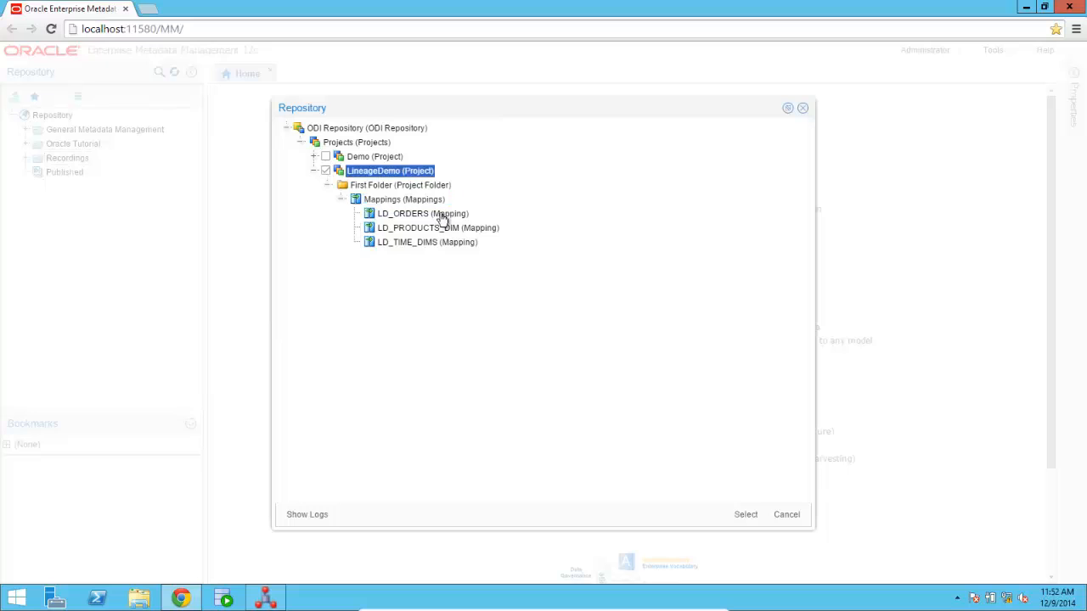
pyautogui.moveTo(372, 177)
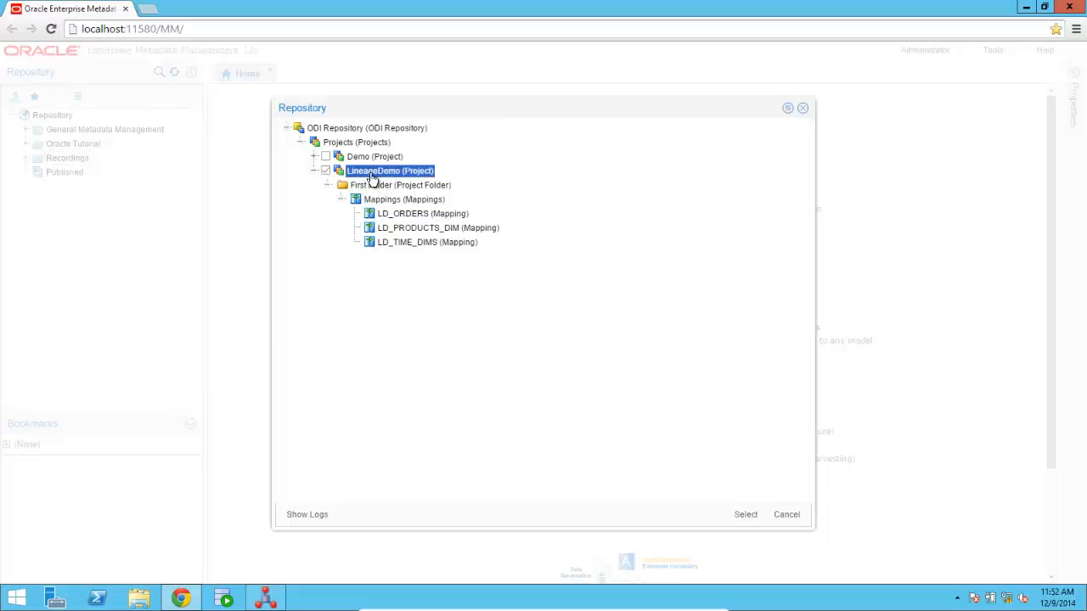
pyautogui.moveTo(729, 516)
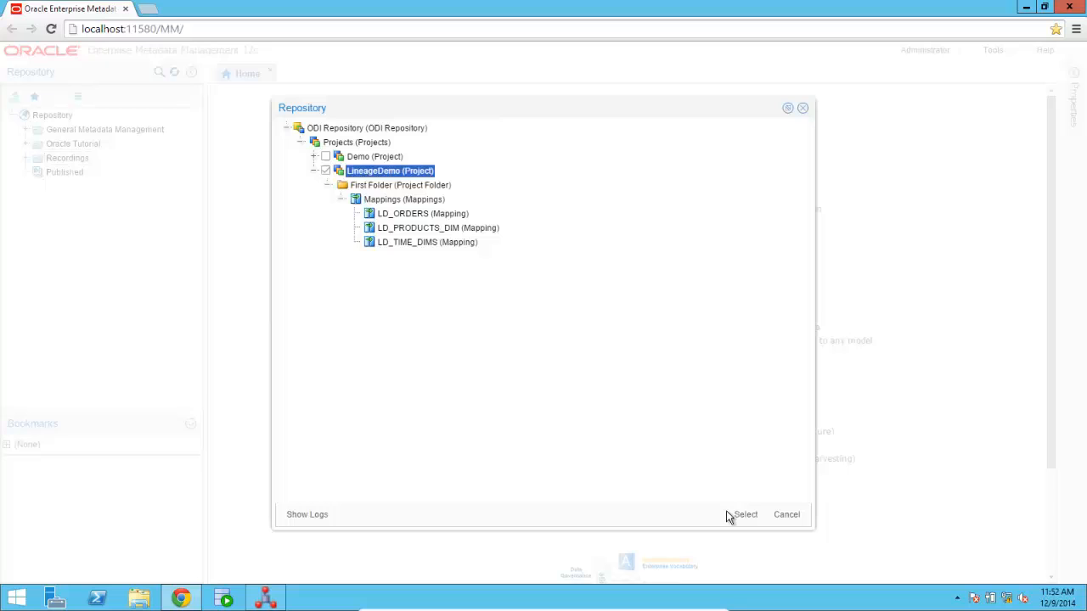
pyautogui.click(744, 515)
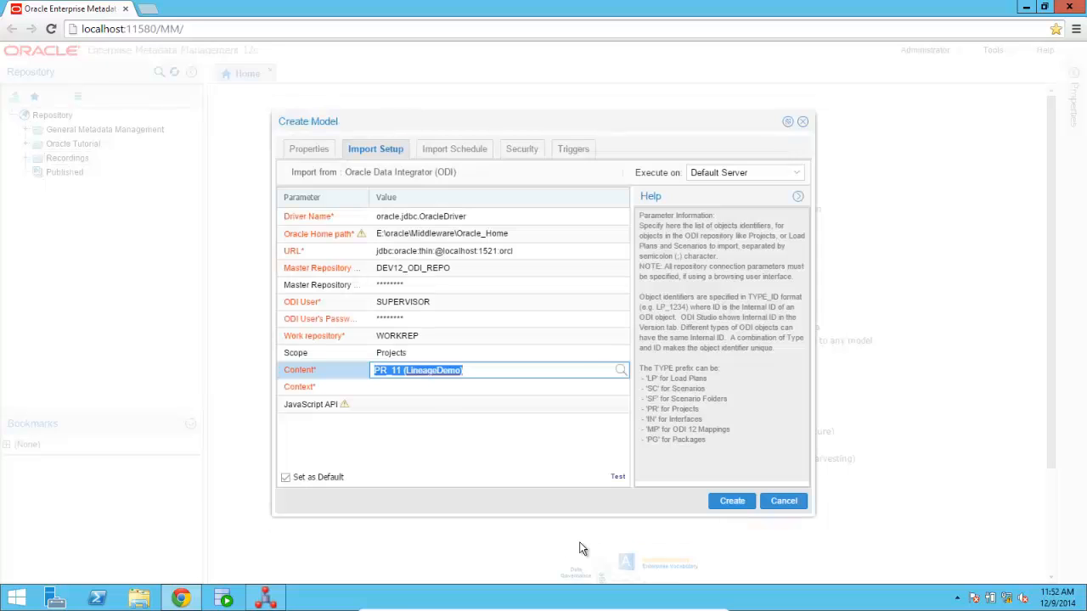
pyautogui.click(496, 387)
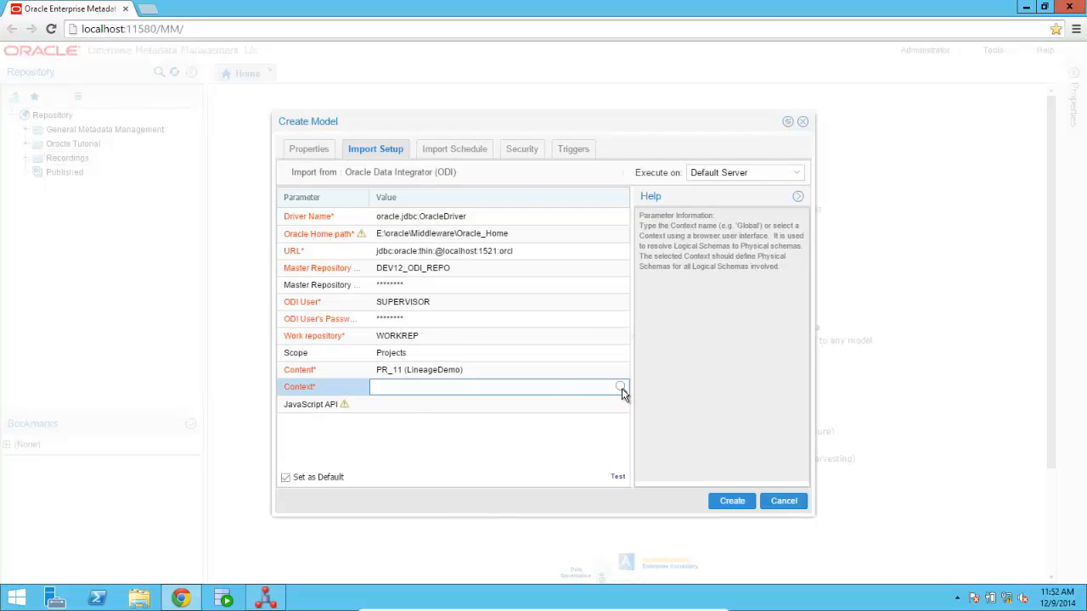
# Browse the ODI contexts and select Global as the import context
pyautogui.click(622, 388)
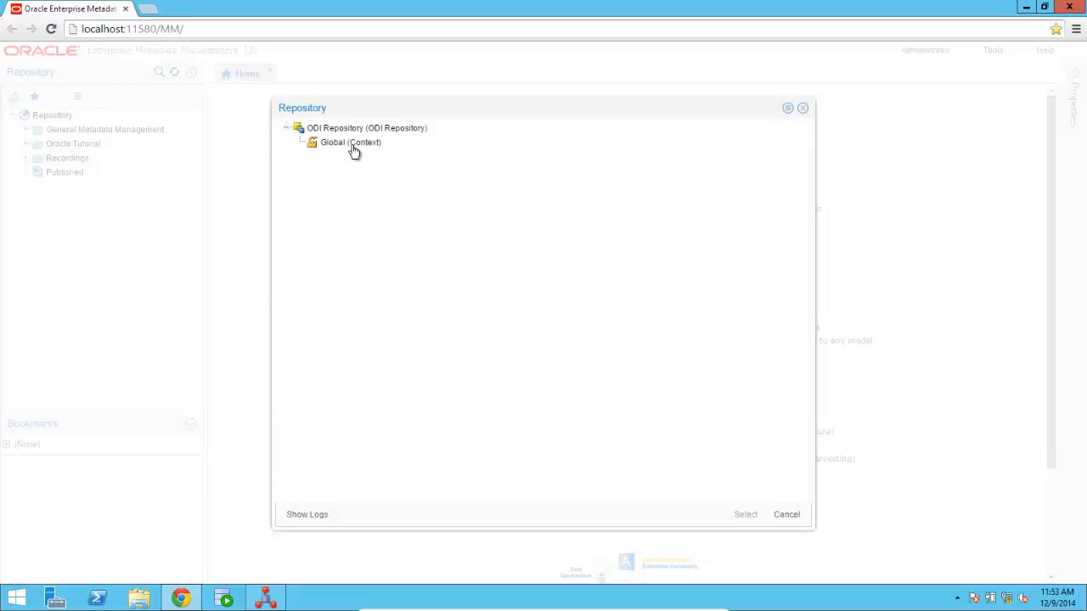
pyautogui.click(350, 142)
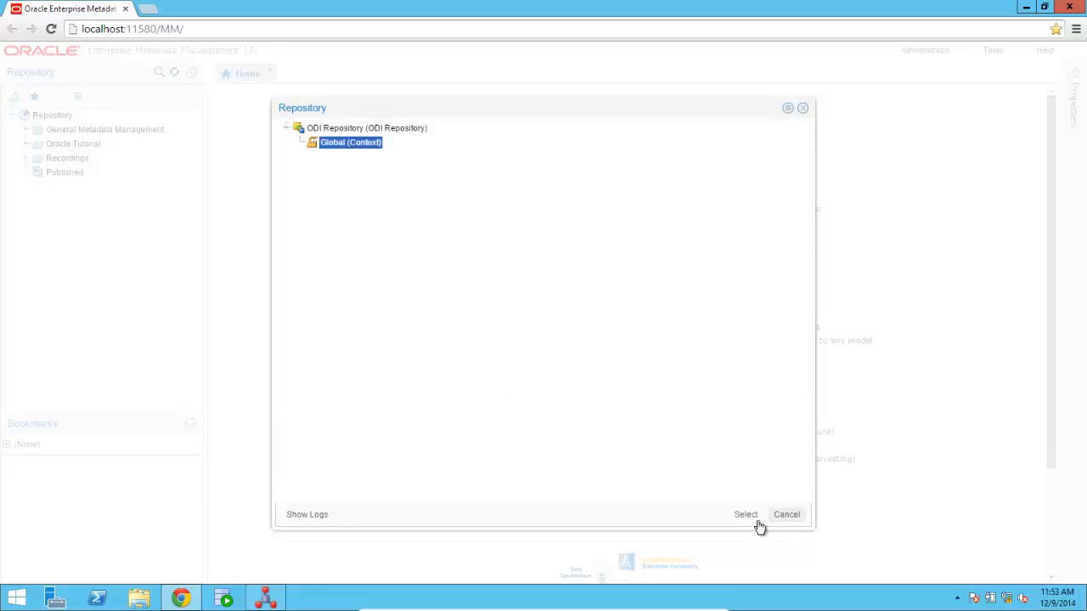
pyautogui.click(746, 513)
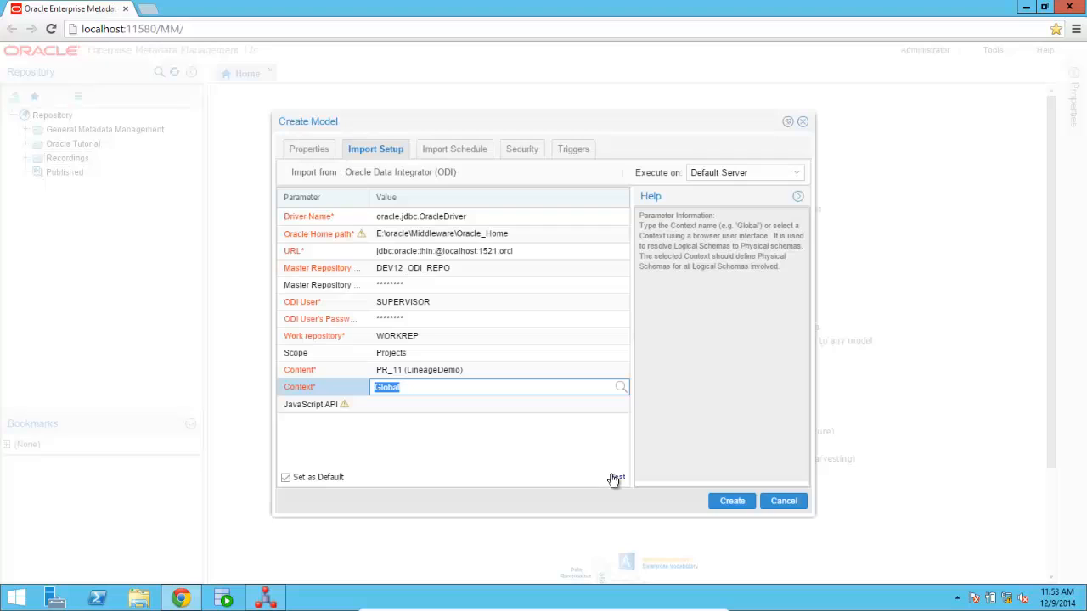
pyautogui.moveTo(615, 477)
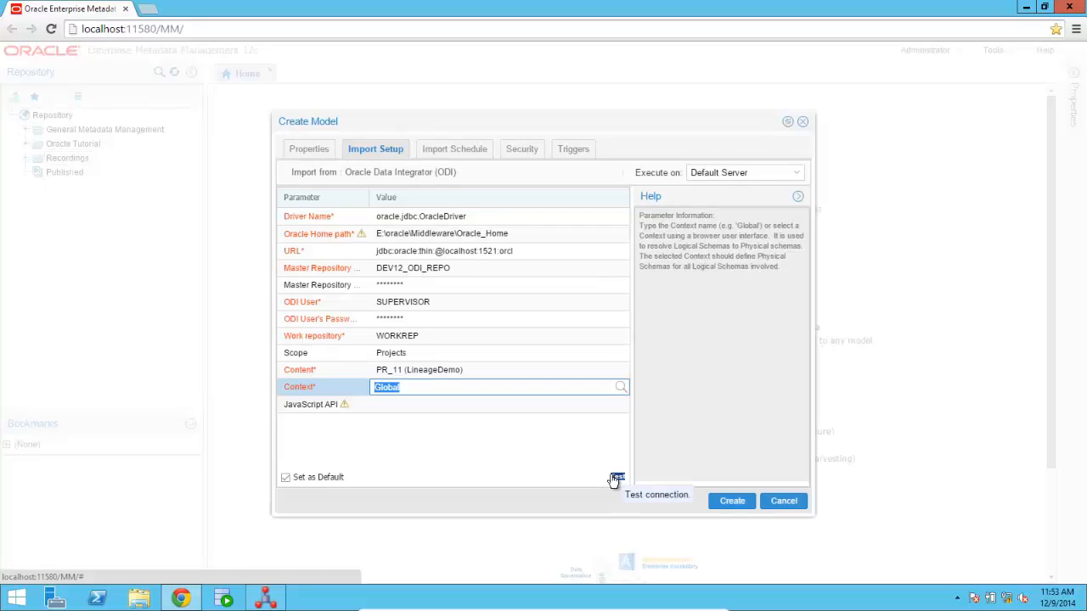
pyautogui.moveTo(528, 459)
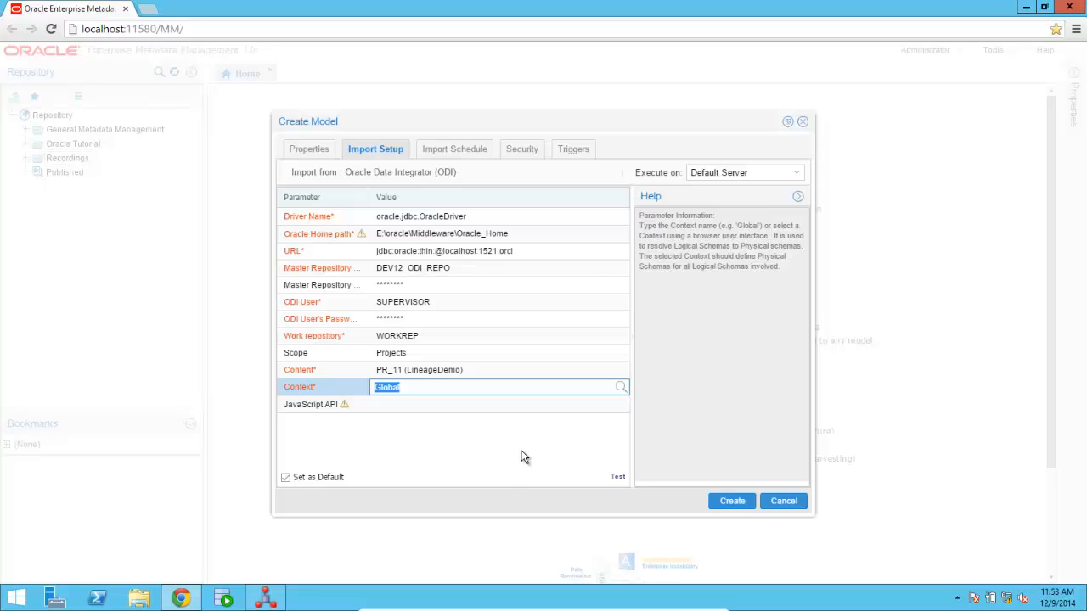
# Test the ODI repository connection and dismiss the success message
pyautogui.click(619, 476)
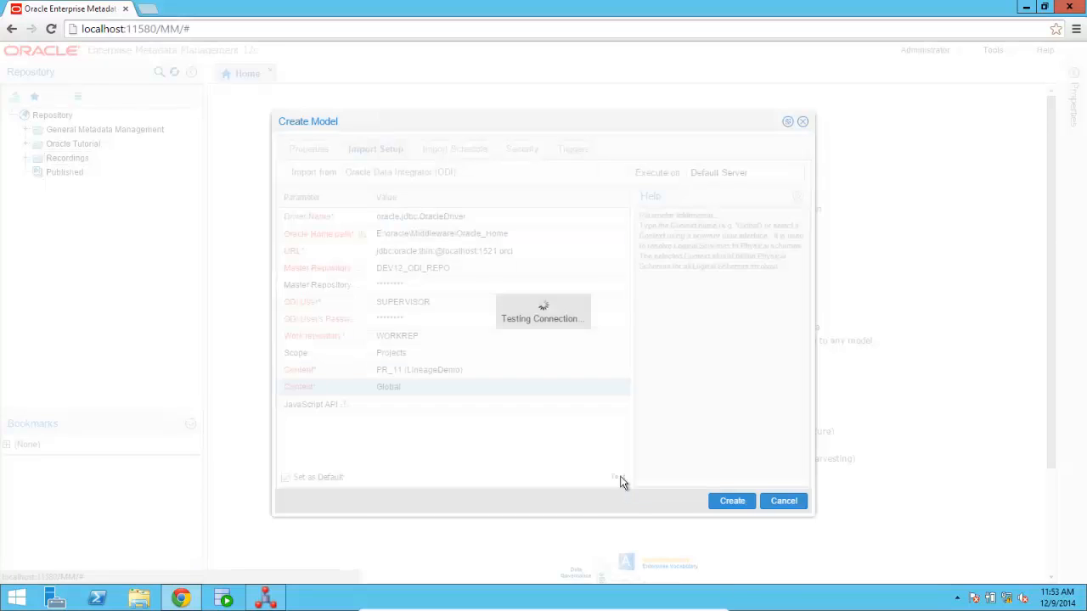
pyautogui.moveTo(540, 435)
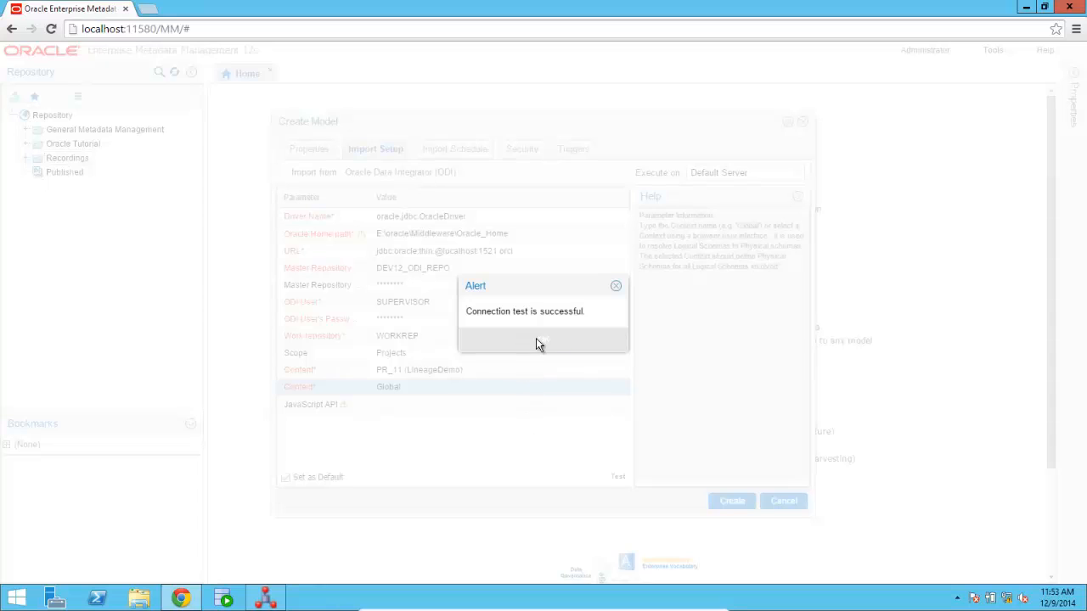
pyautogui.click(541, 339)
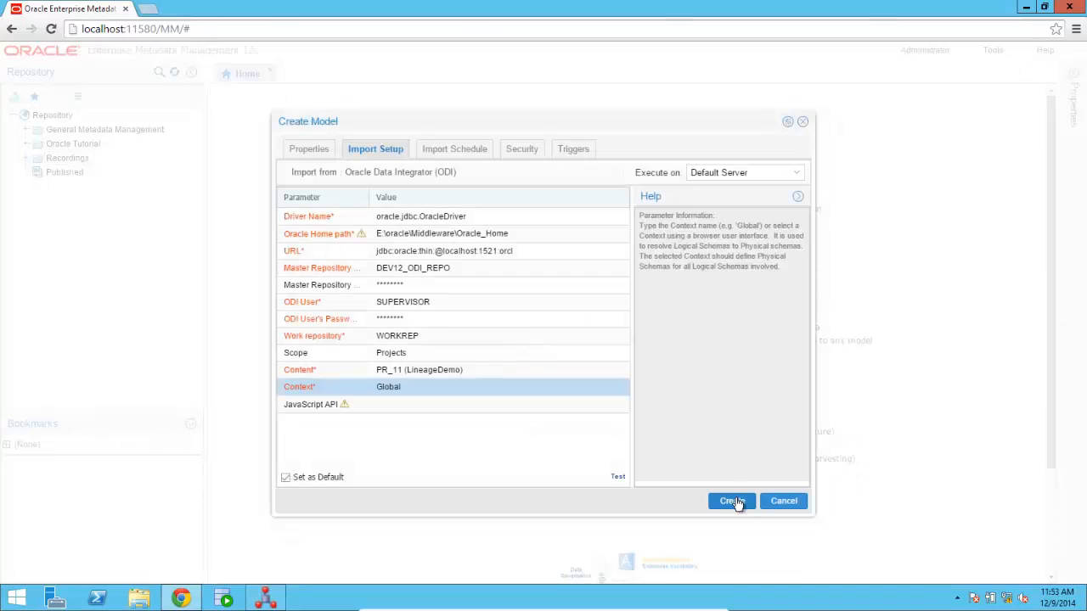
# Create the model, import a new version now, and open it once the import succeeds
pyautogui.click(730, 501)
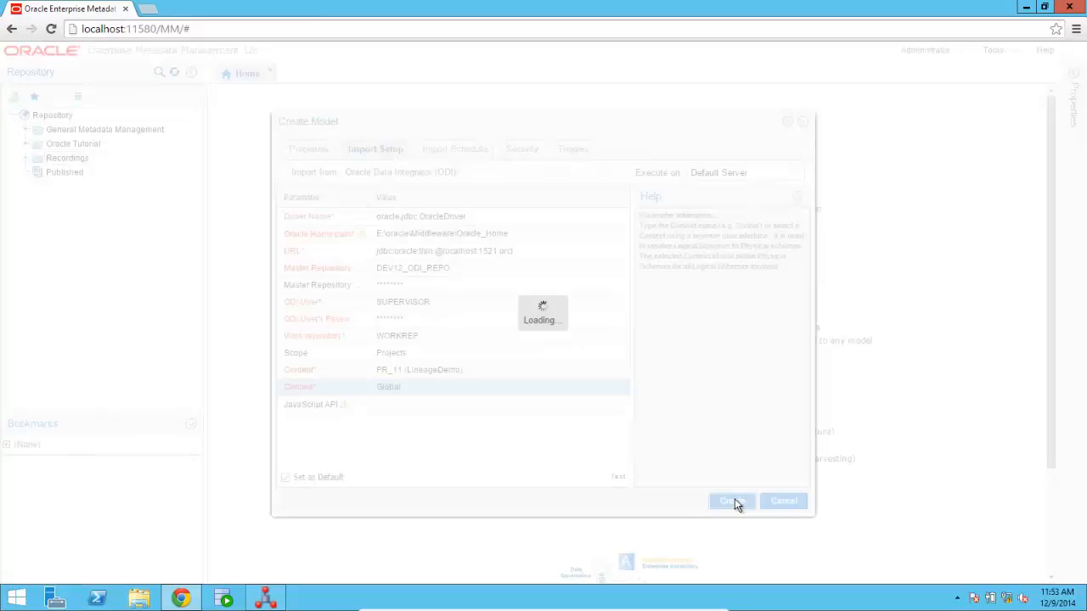
pyautogui.click(731, 501)
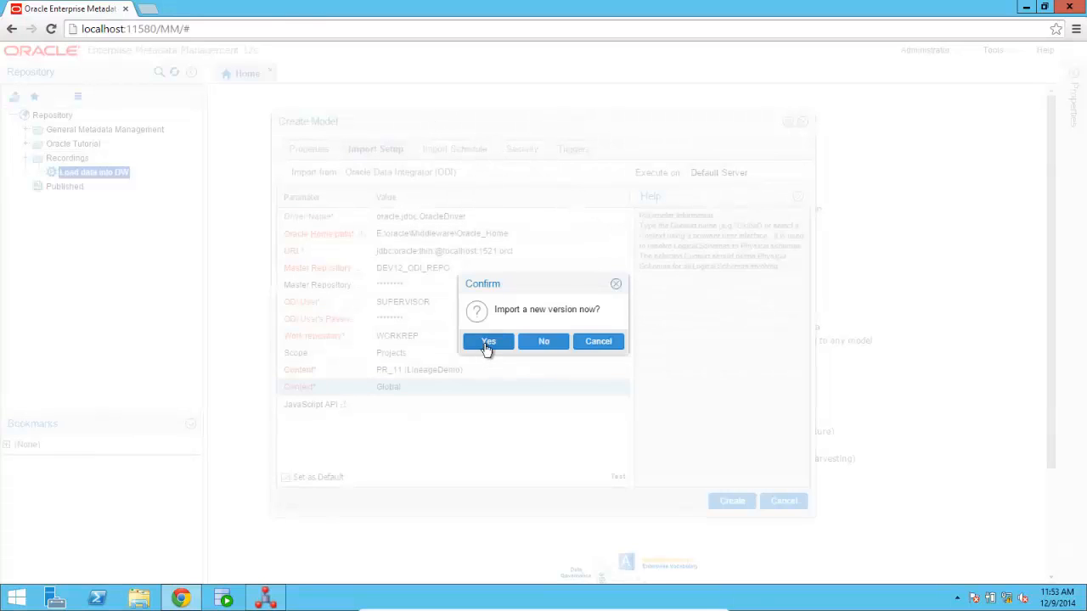
pyautogui.click(489, 340)
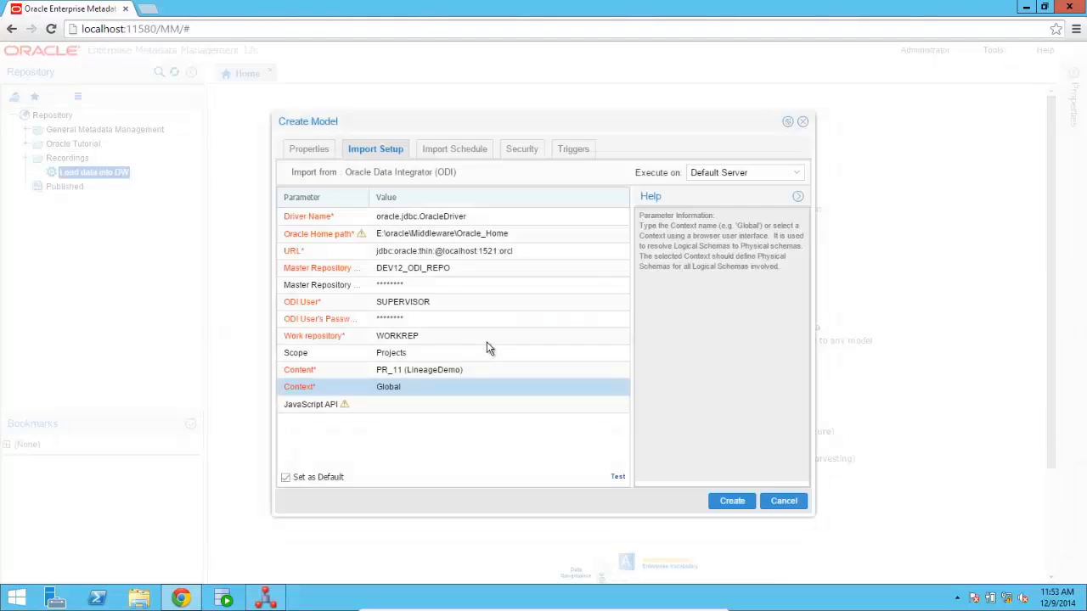
pyautogui.click(731, 499)
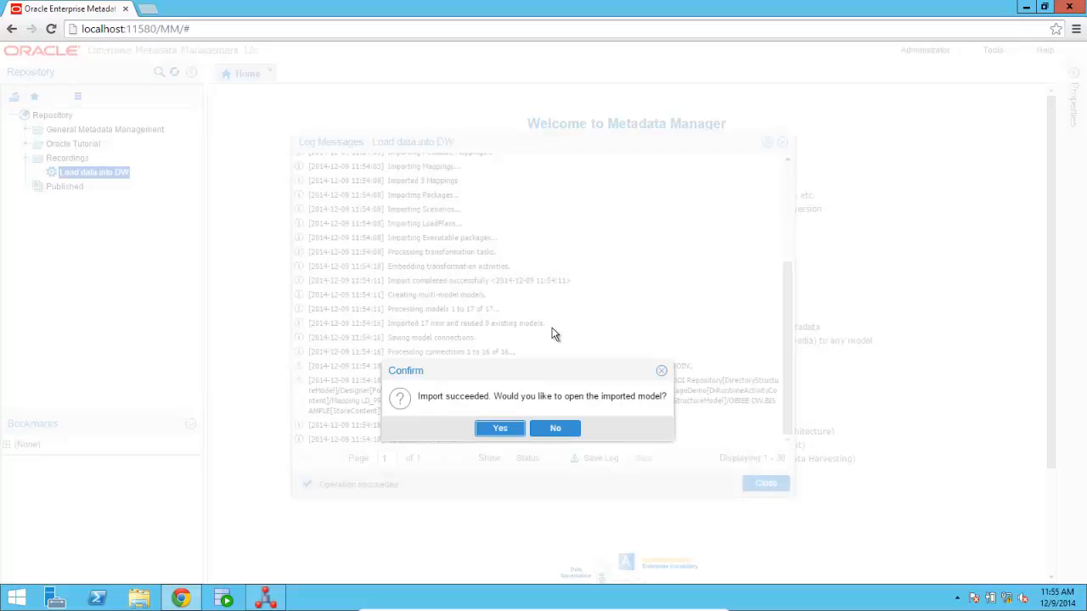
pyautogui.click(554, 428)
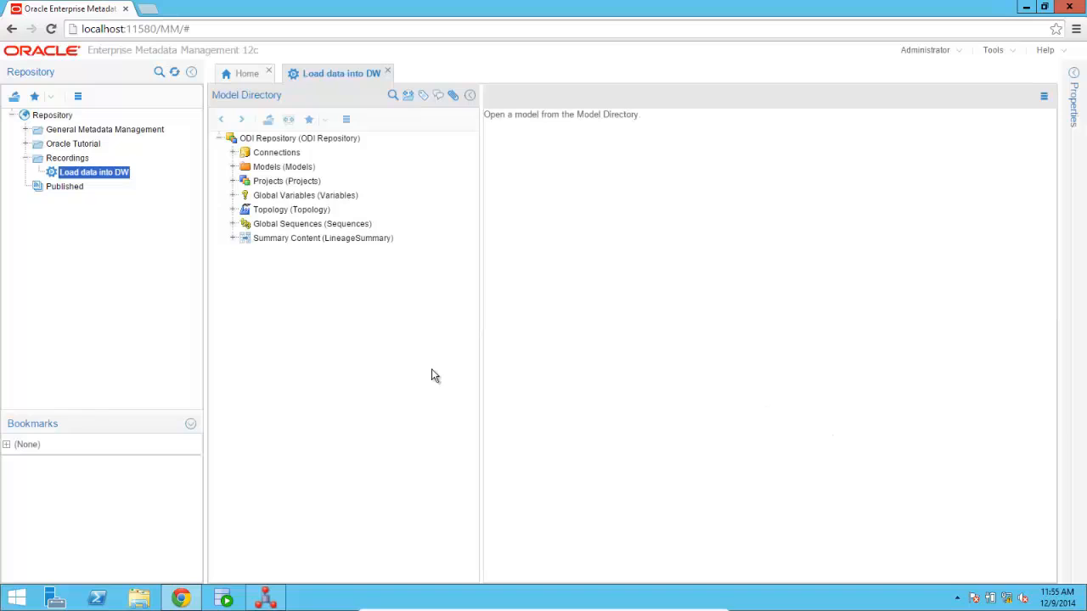
pyautogui.moveTo(557, 202)
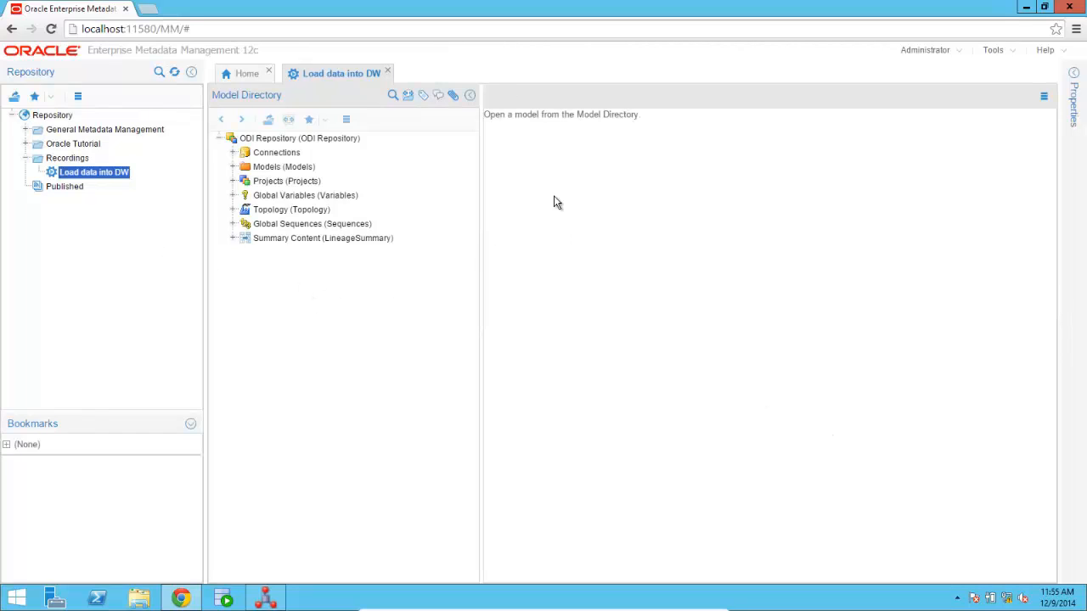
pyautogui.moveTo(242, 136)
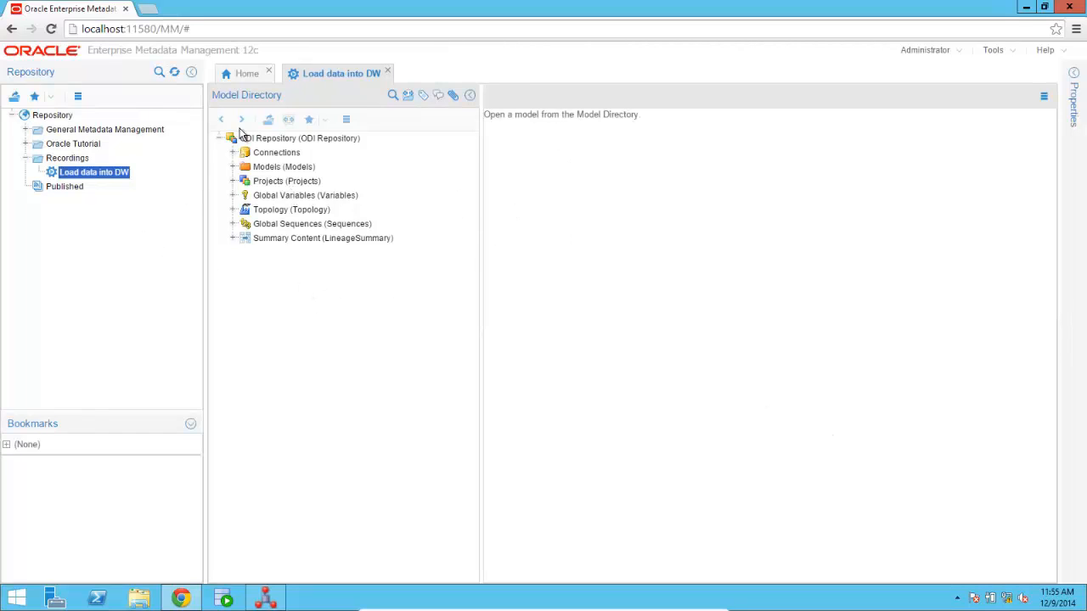
# Hide the repository panel and expand Projects > LineageDemo > First Folder > Mappings
pyautogui.click(14, 76)
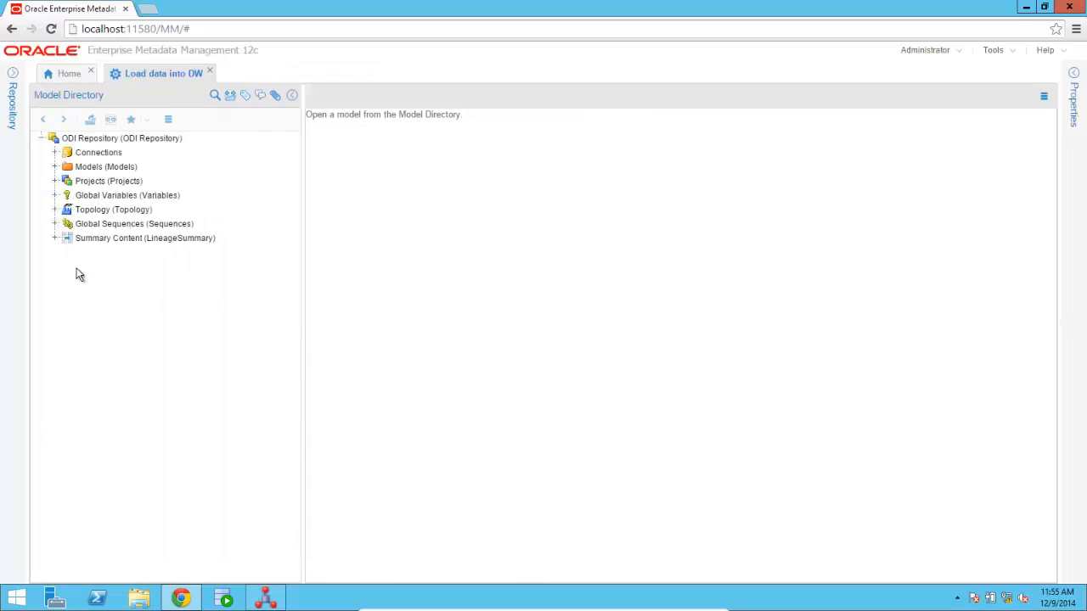
pyautogui.click(56, 180)
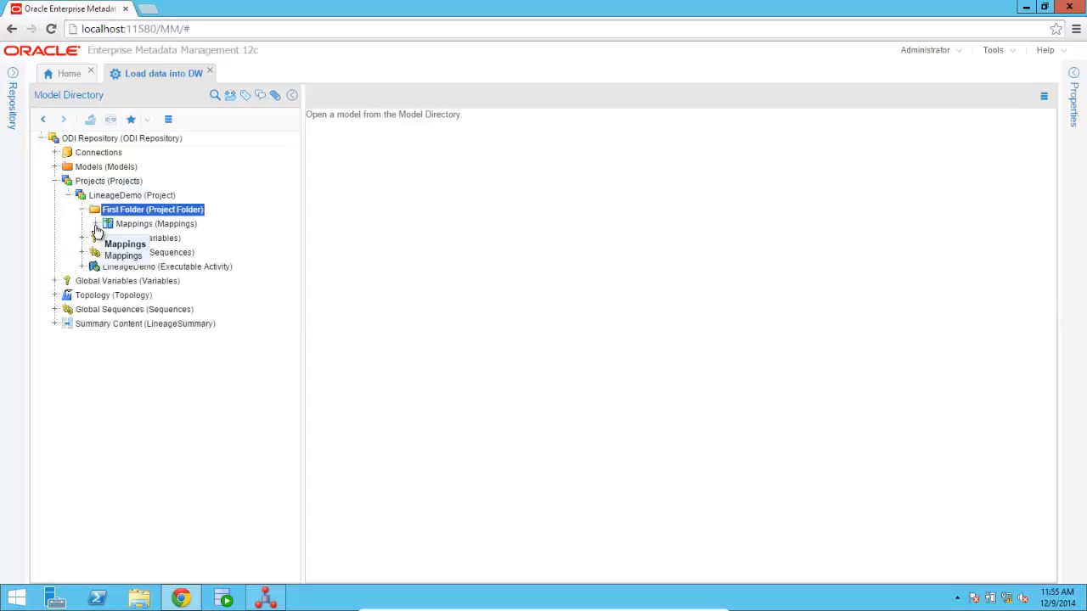
pyautogui.click(109, 224)
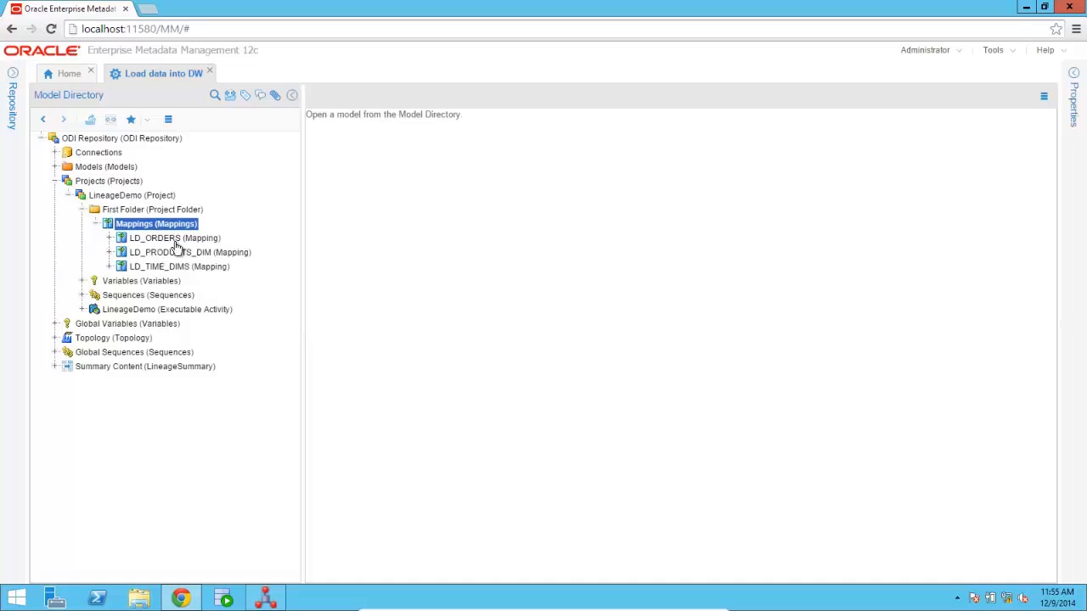
pyautogui.moveTo(156, 246)
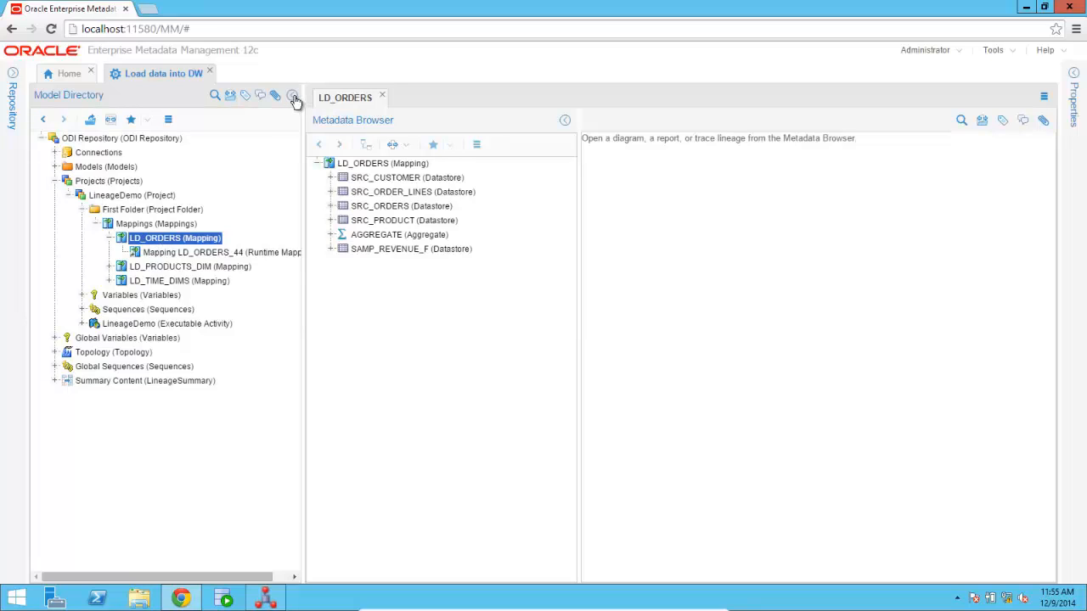
# Open the LD_ORDERS Data Flow Overview and expand all nodes to show their columns
pyautogui.click(292, 95)
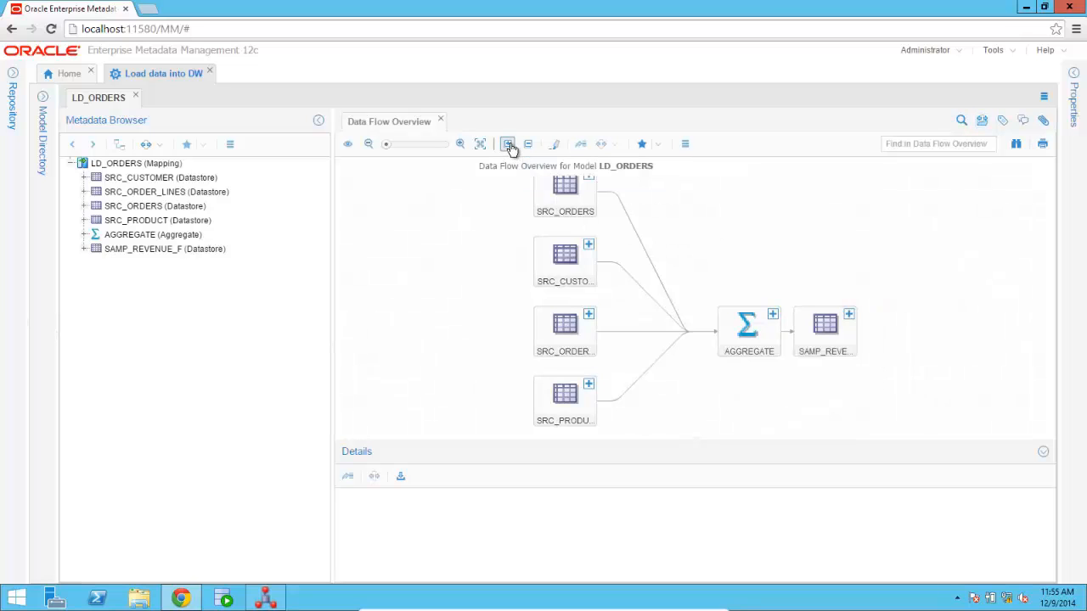
pyautogui.click(507, 142)
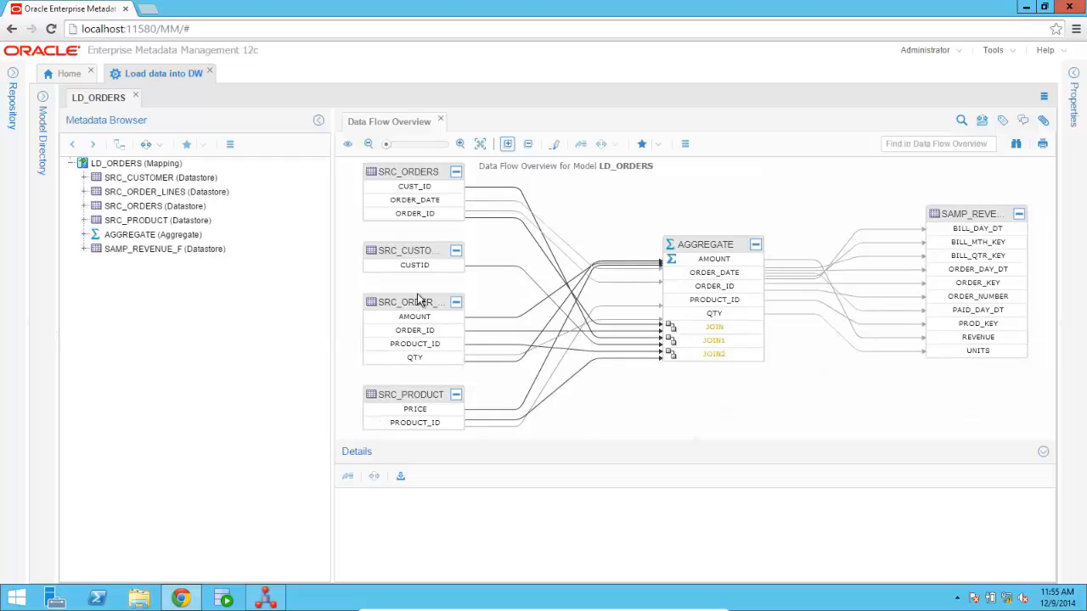
pyautogui.moveTo(422, 421)
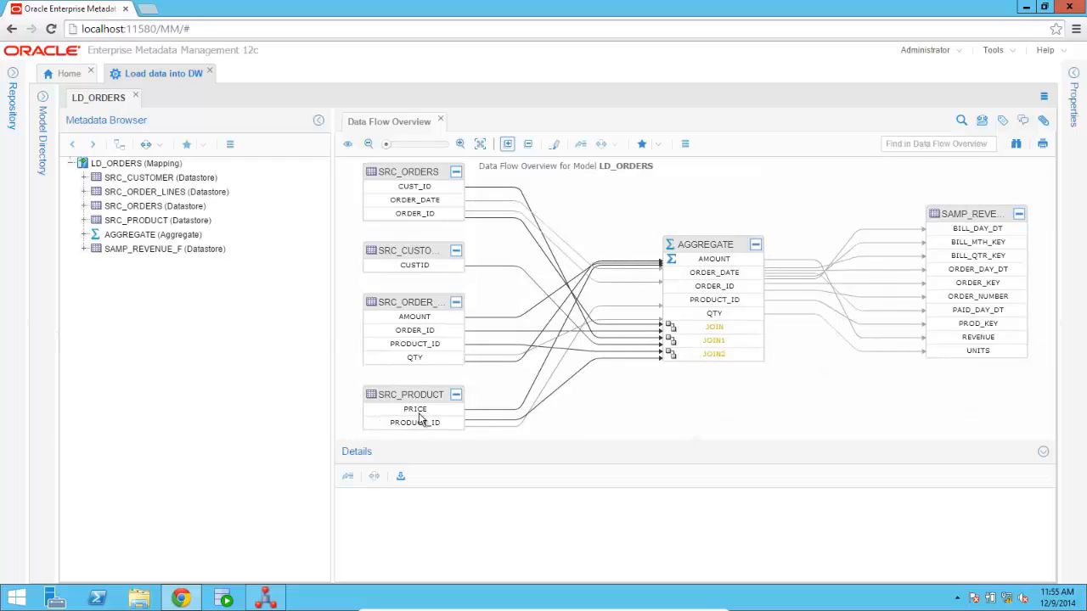
pyautogui.moveTo(807, 254)
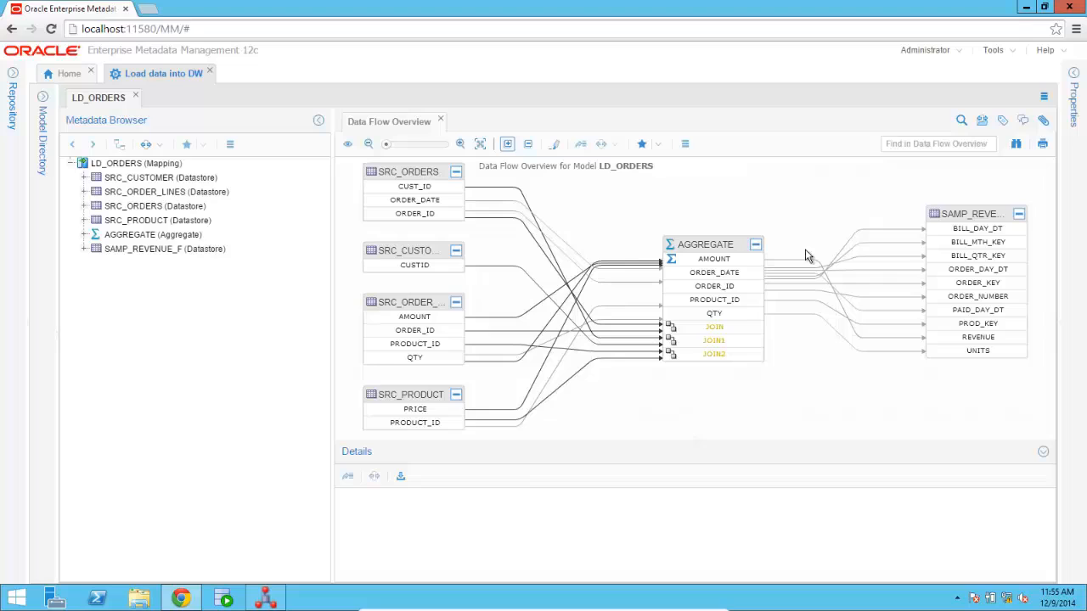
pyautogui.moveTo(1031, 312)
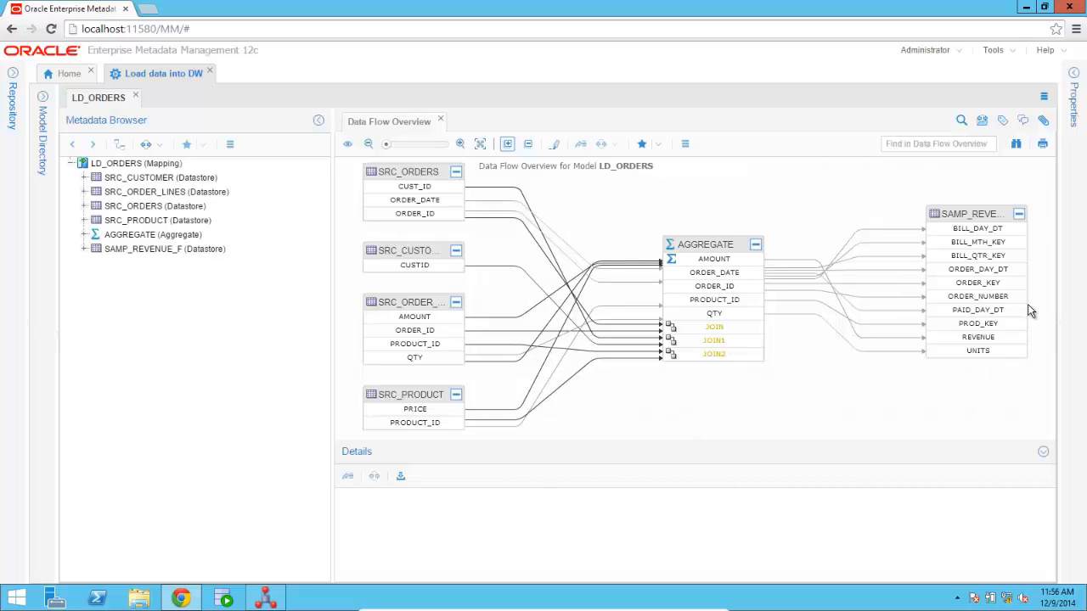
pyautogui.moveTo(931, 194)
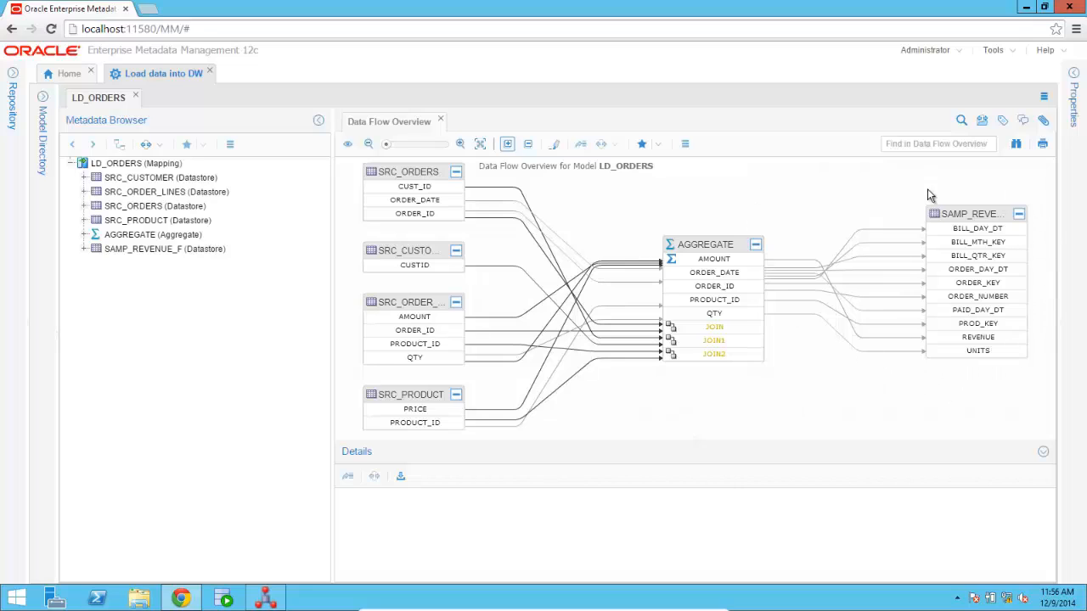
pyautogui.moveTo(994, 377)
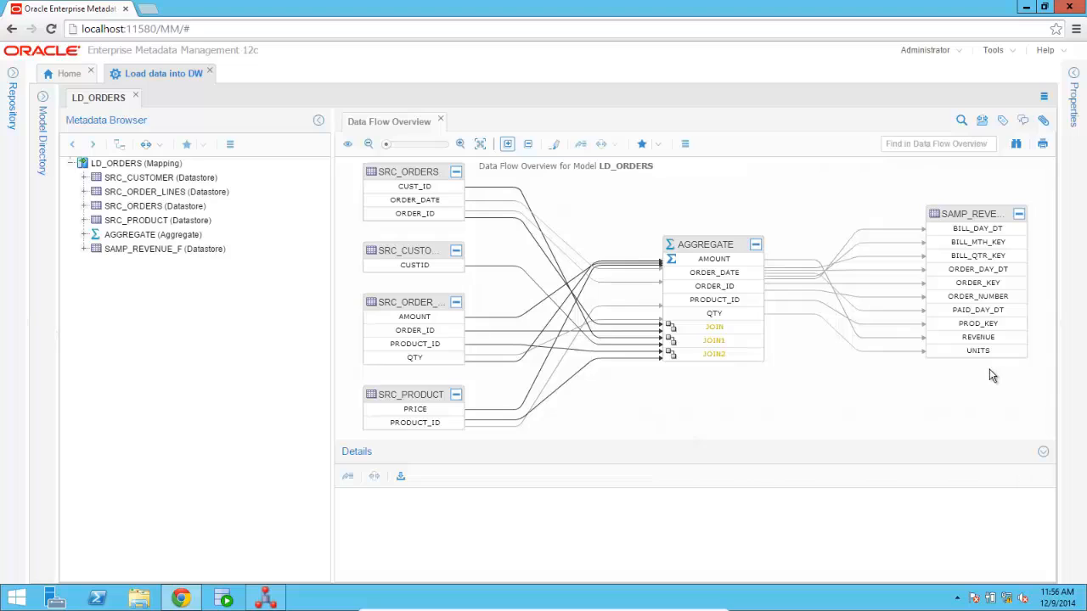